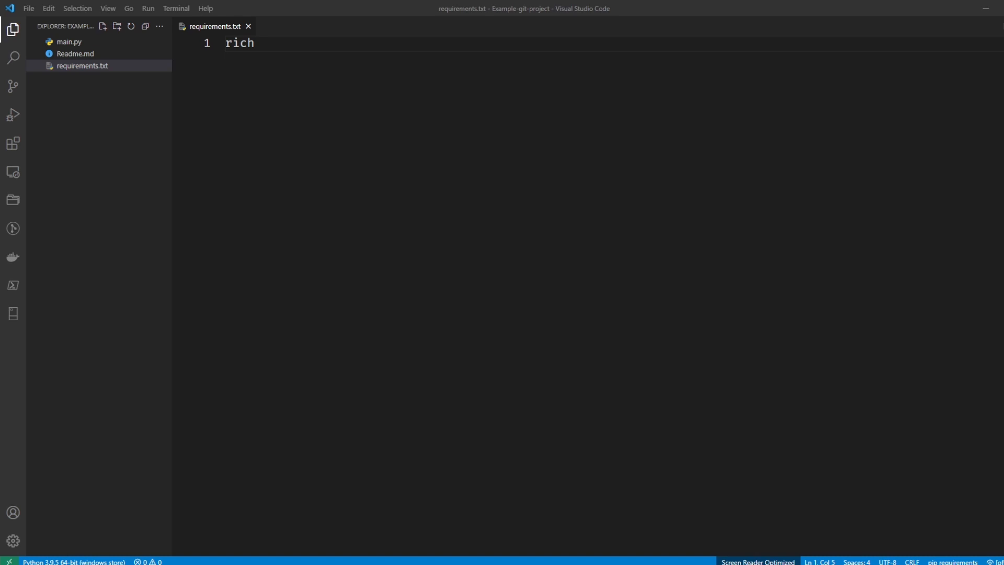
pyautogui.moveTo(50, 164)
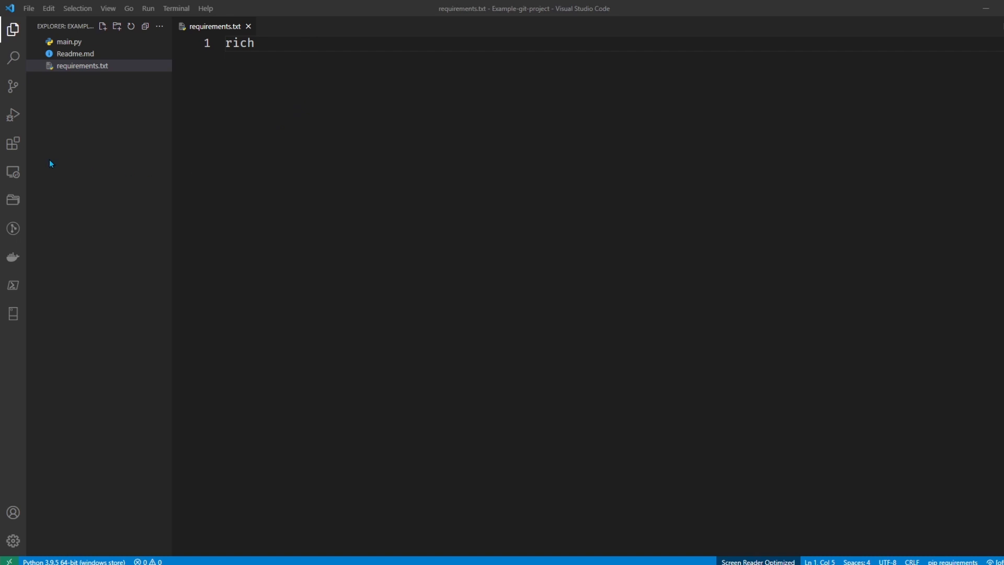
pyautogui.moveTo(13, 143)
pyautogui.write('git')
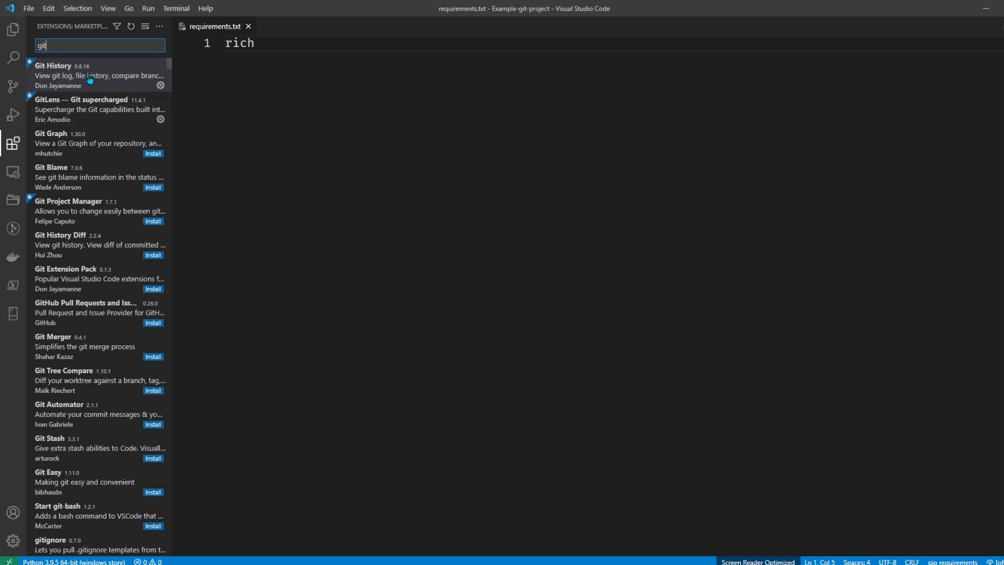
pyautogui.moveTo(92, 221)
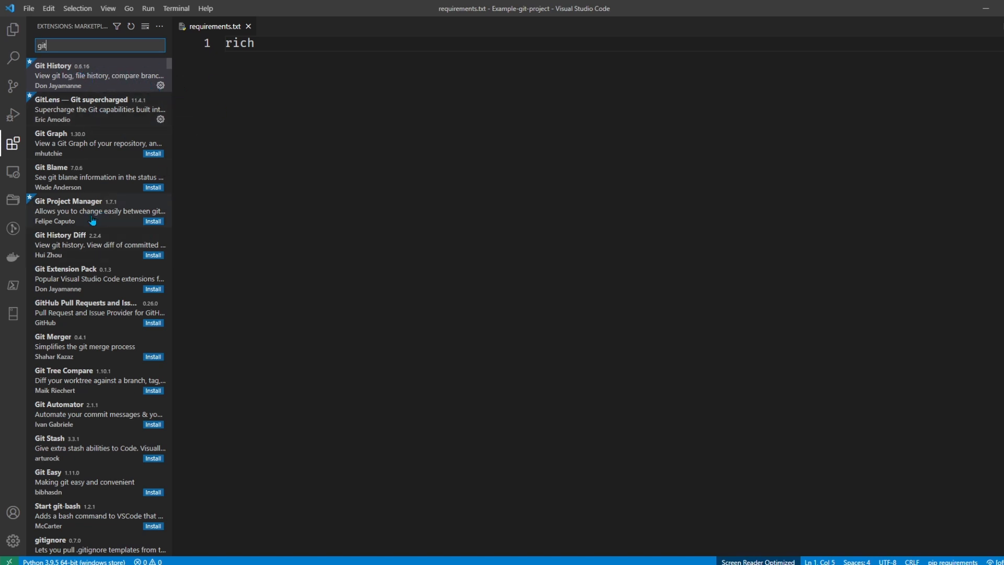
pyautogui.moveTo(256, 199)
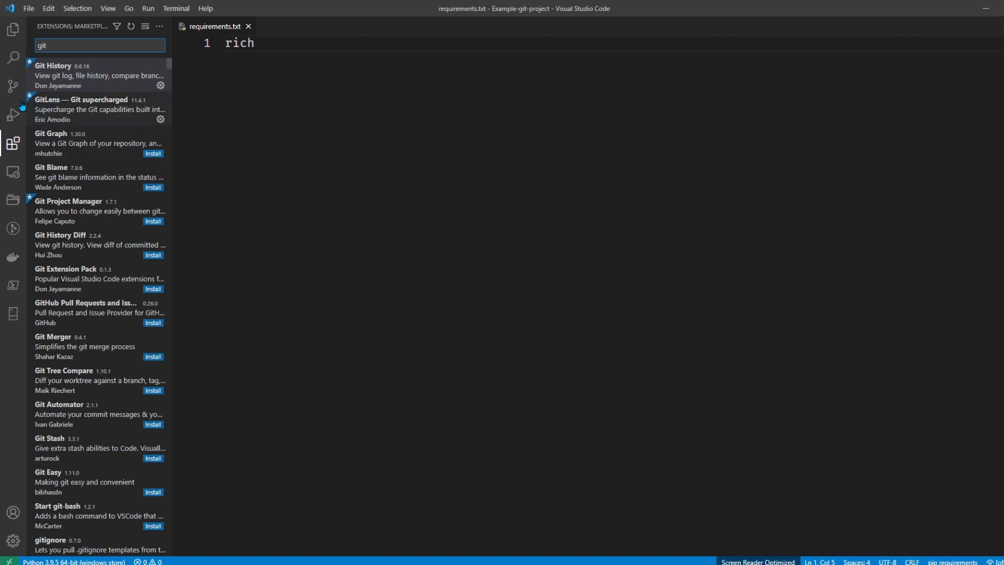
pyautogui.moveTo(13, 86)
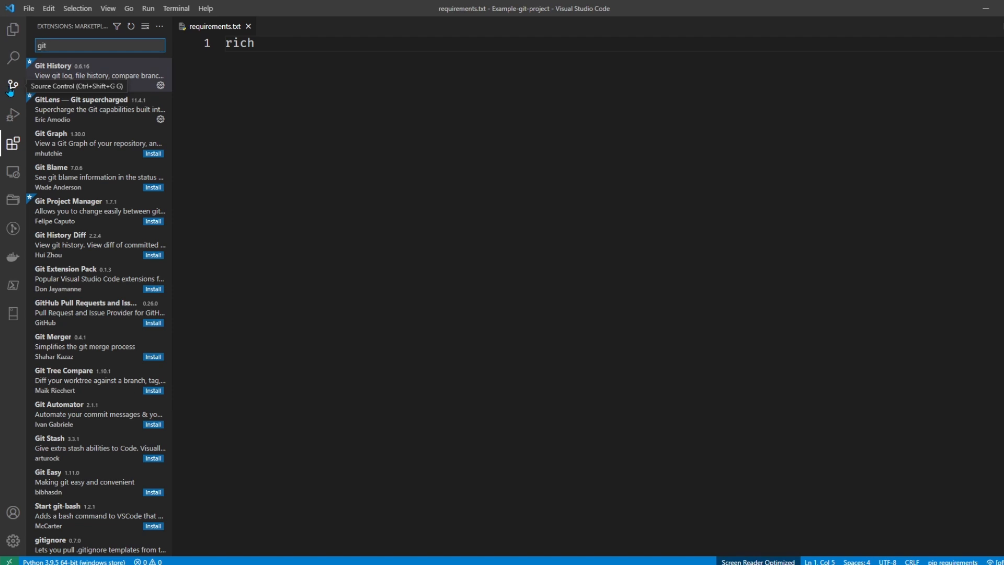
# Step: Initialize a git repository so main.py, Readme.md and requirements.txt show as untracked changes
pyautogui.click(13, 87)
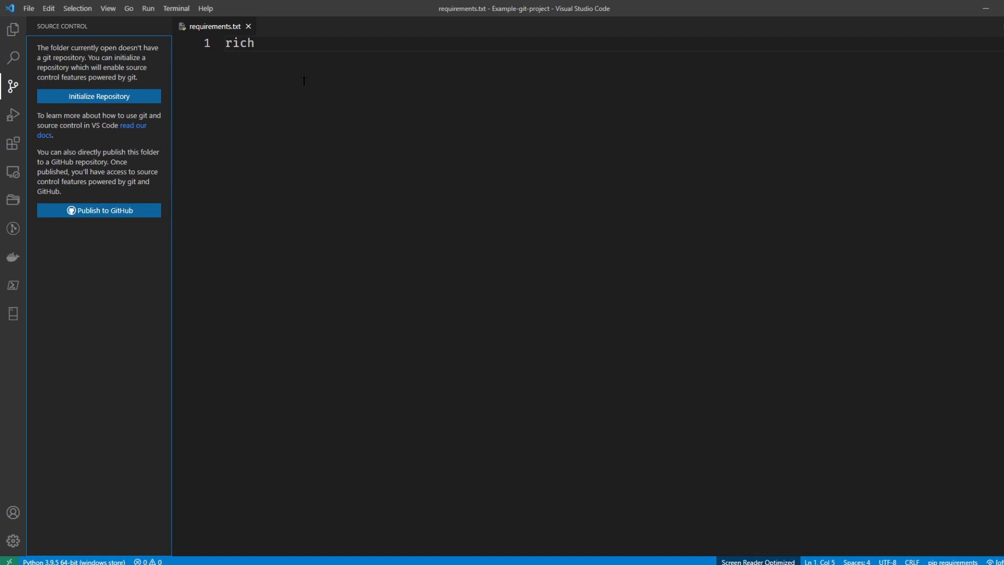
pyautogui.moveTo(98, 96)
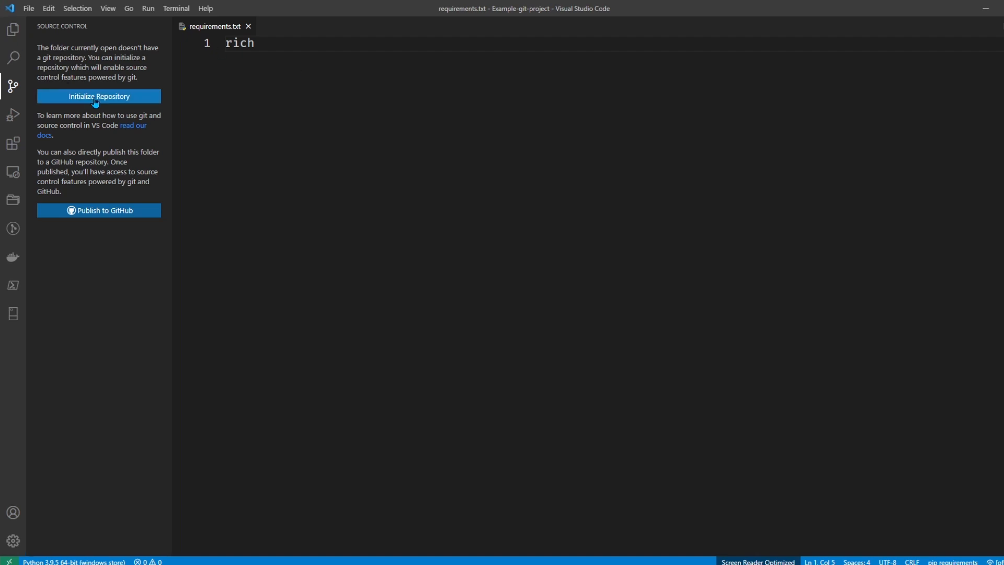
pyautogui.click(99, 96)
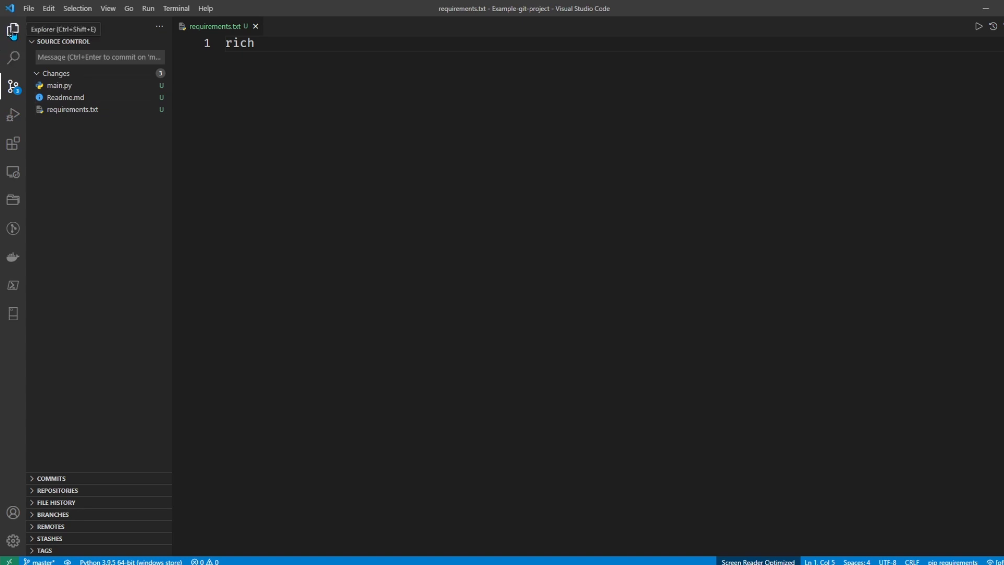
pyautogui.click(13, 29)
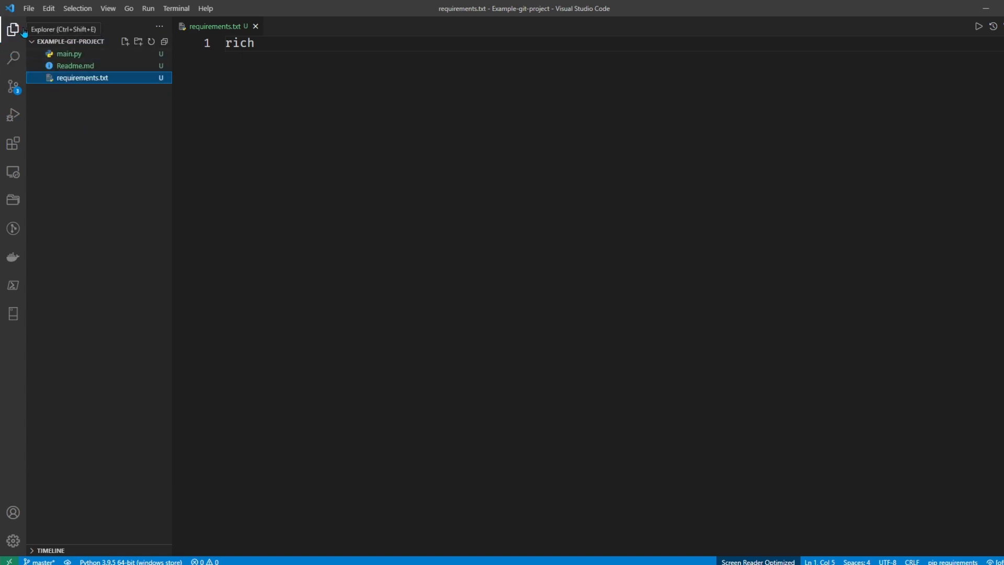
pyautogui.click(12, 87)
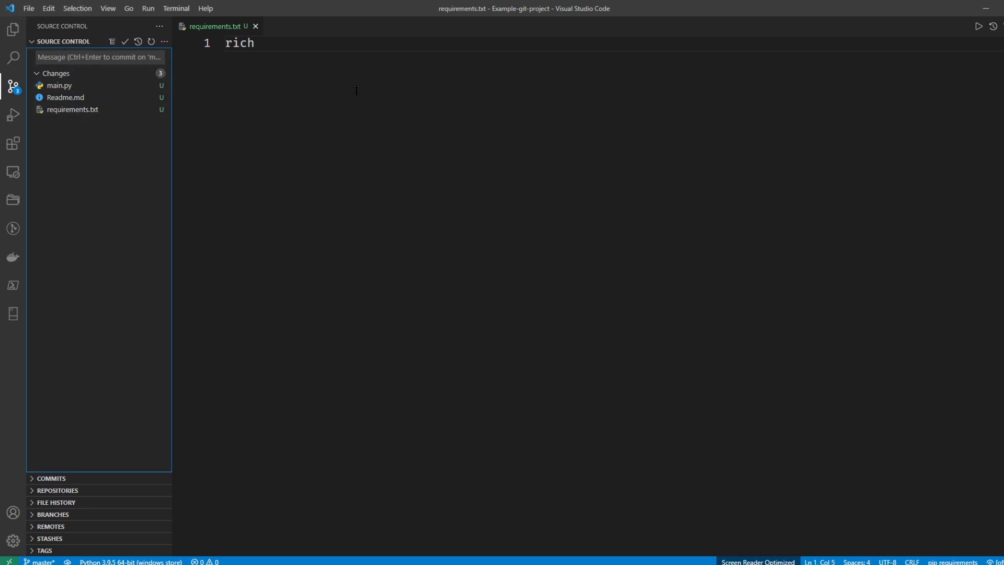
pyautogui.moveTo(86, 98)
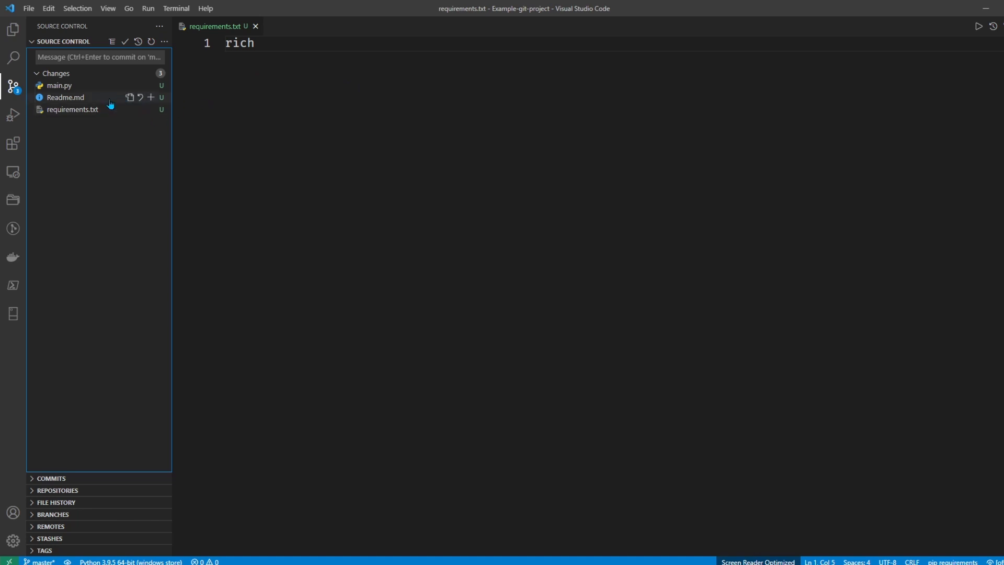
# Step: Review the diffs for main.py and requirements.txt, then stage all three files
pyautogui.click(73, 109)
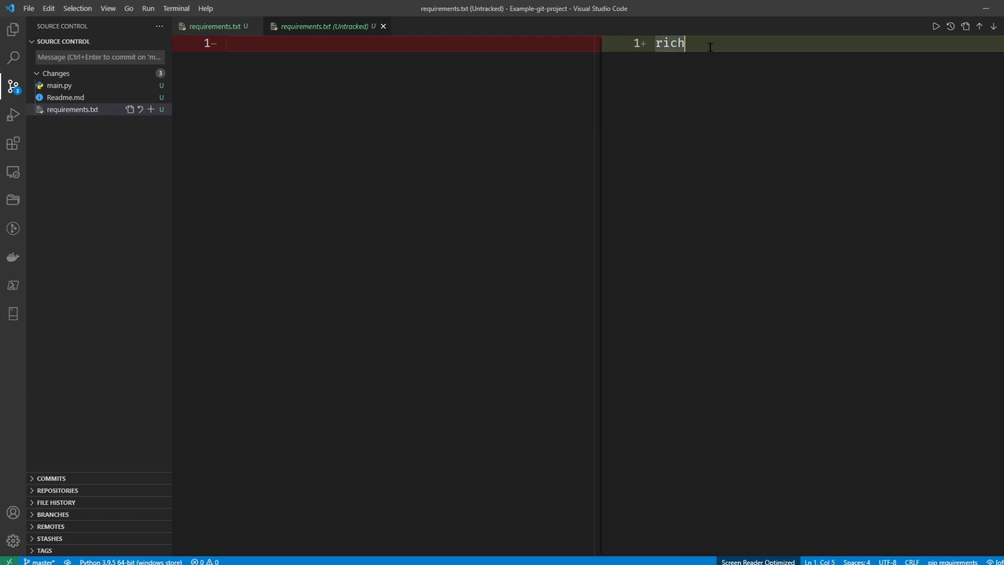
pyautogui.click(59, 85)
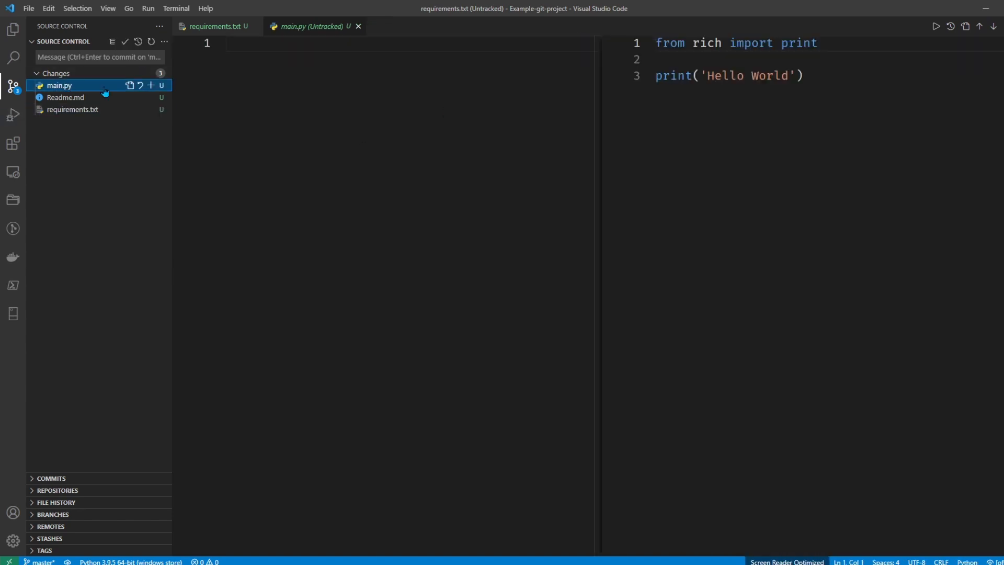
pyautogui.click(59, 85)
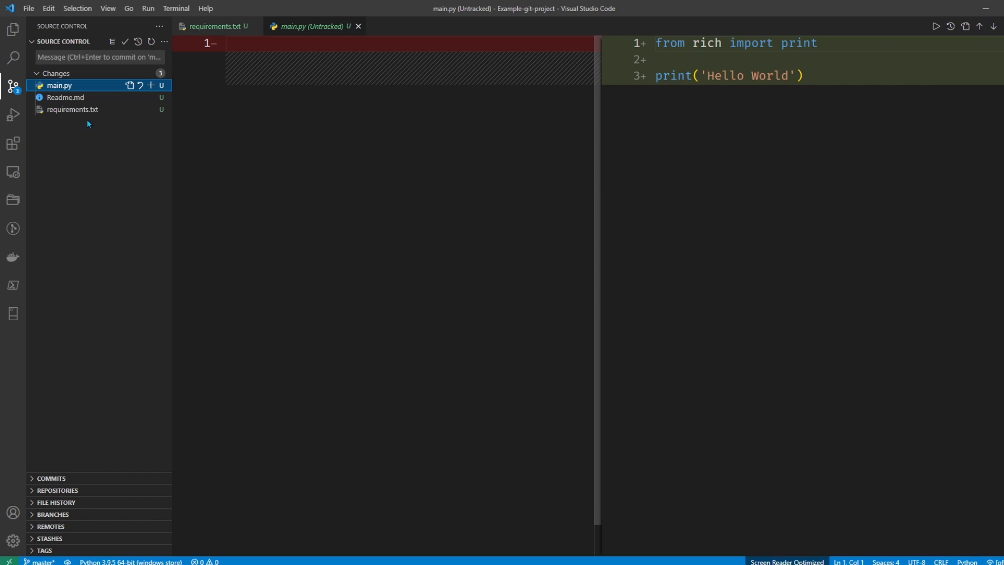
pyautogui.click(72, 109)
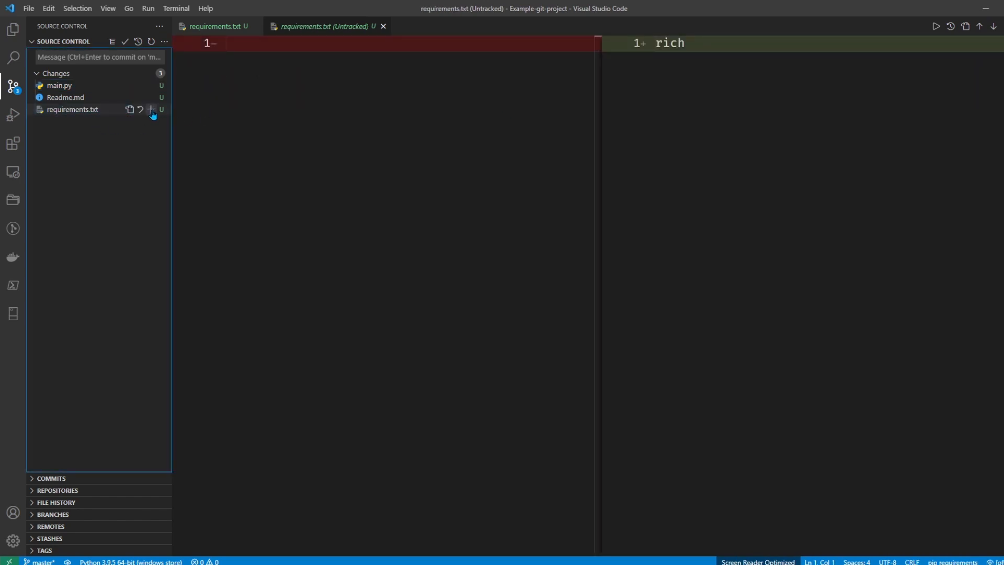
pyautogui.click(150, 109)
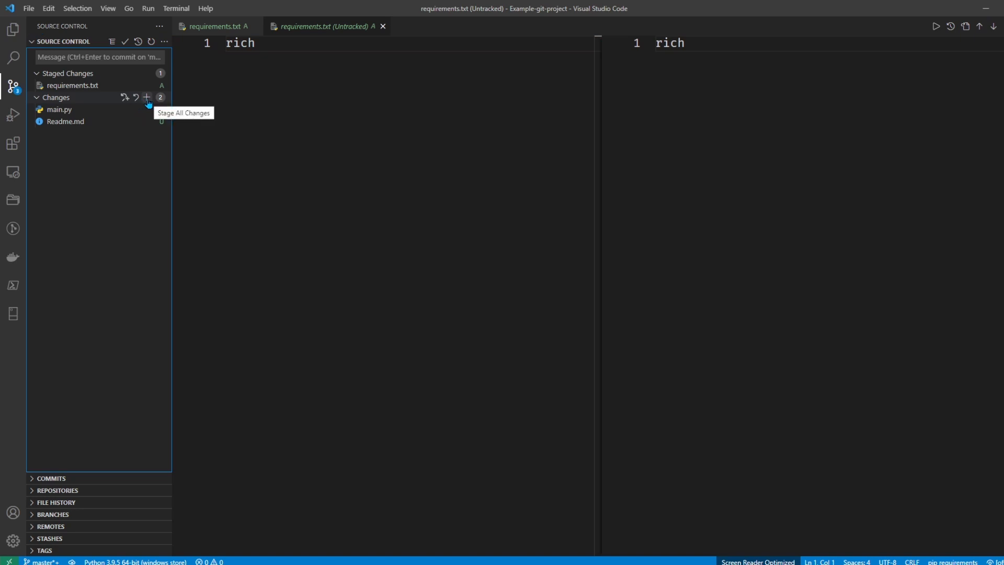
pyautogui.click(146, 97)
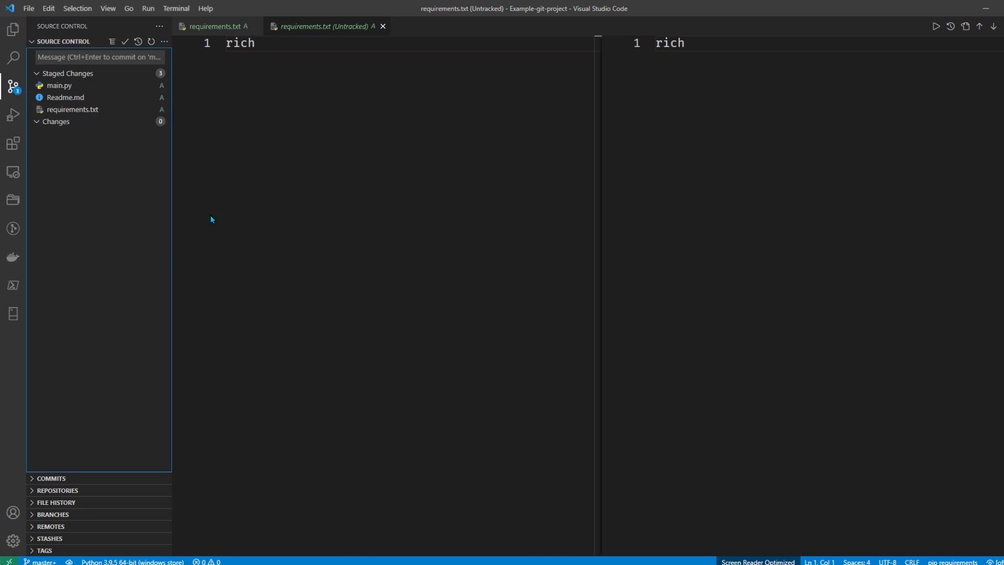
pyautogui.moveTo(79, 122)
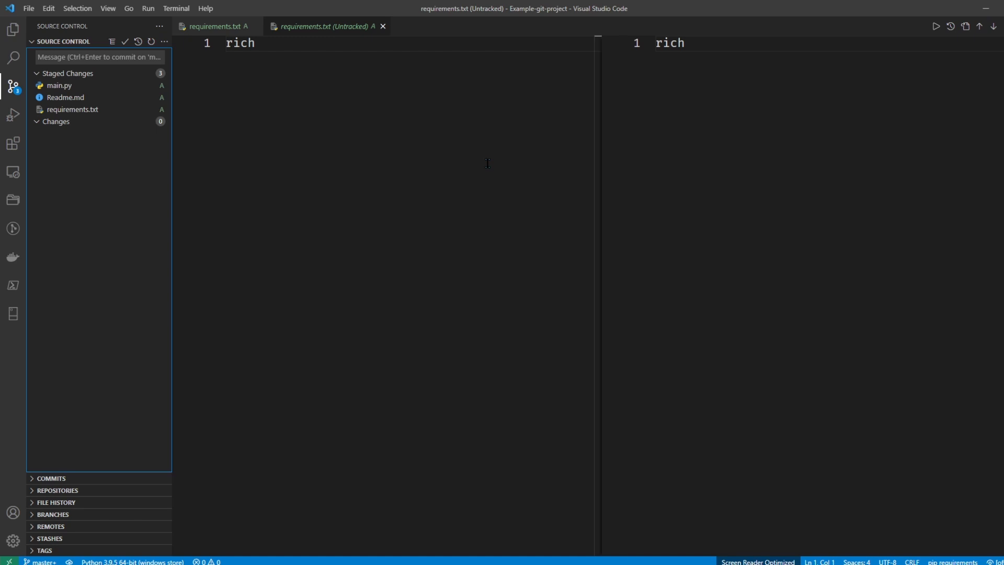
# Step: Commit the staged files with the message 'first commit'
pyautogui.click(98, 57)
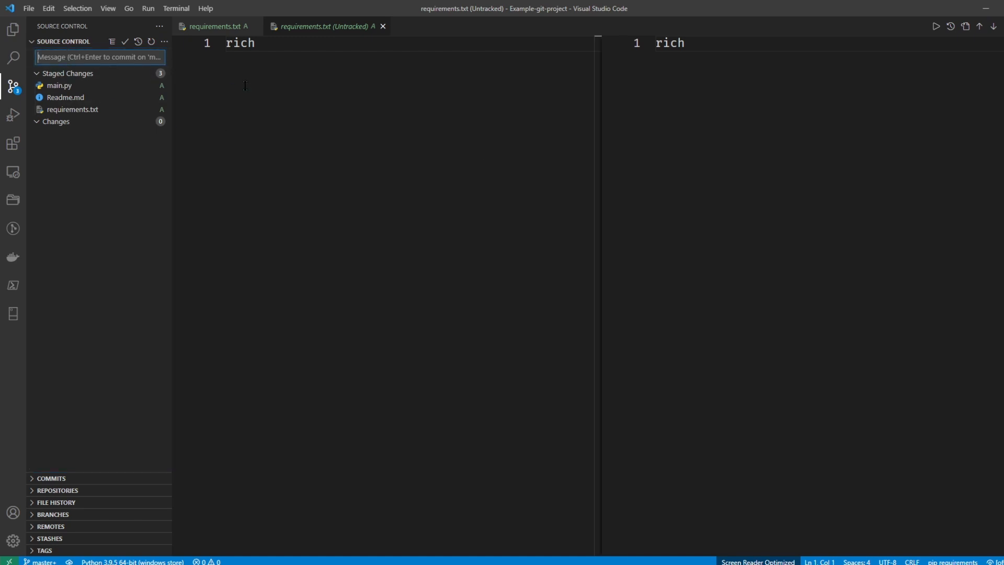
pyautogui.write('f')
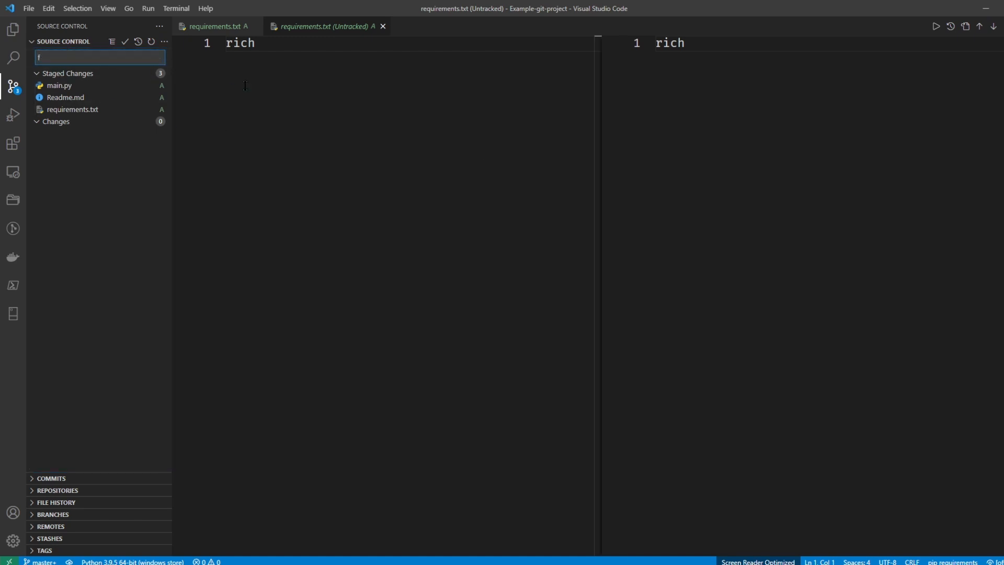
pyautogui.write('irst commit')
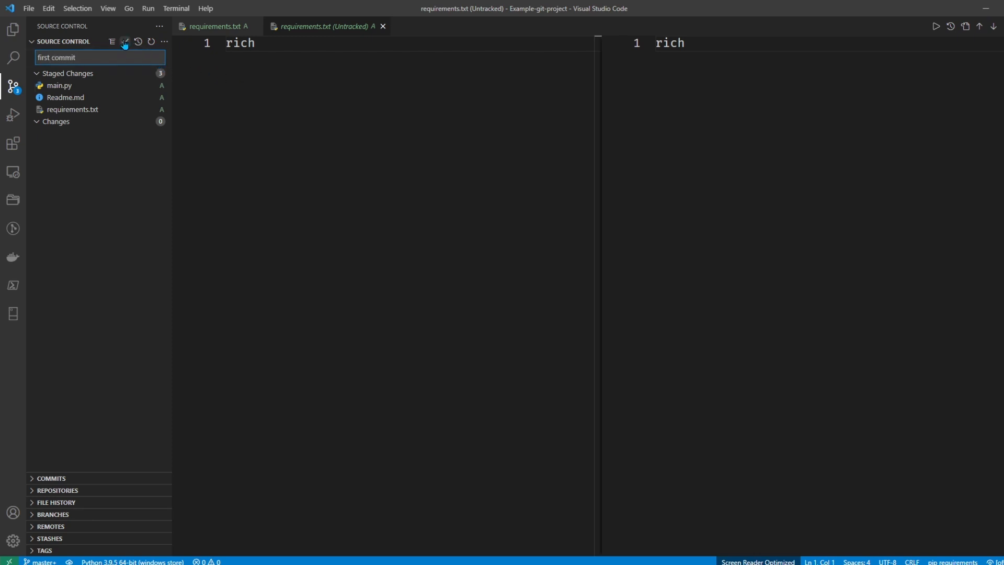
pyautogui.click(124, 41)
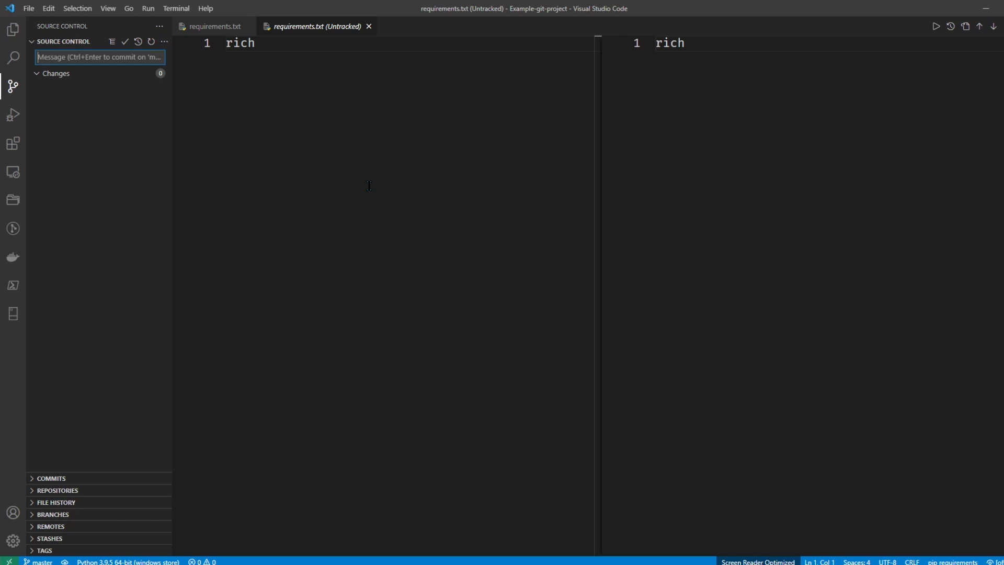
# Step: Edit main.py so the print call outputs 'Hello' instead of 'Hello World'
pyautogui.click(12, 29)
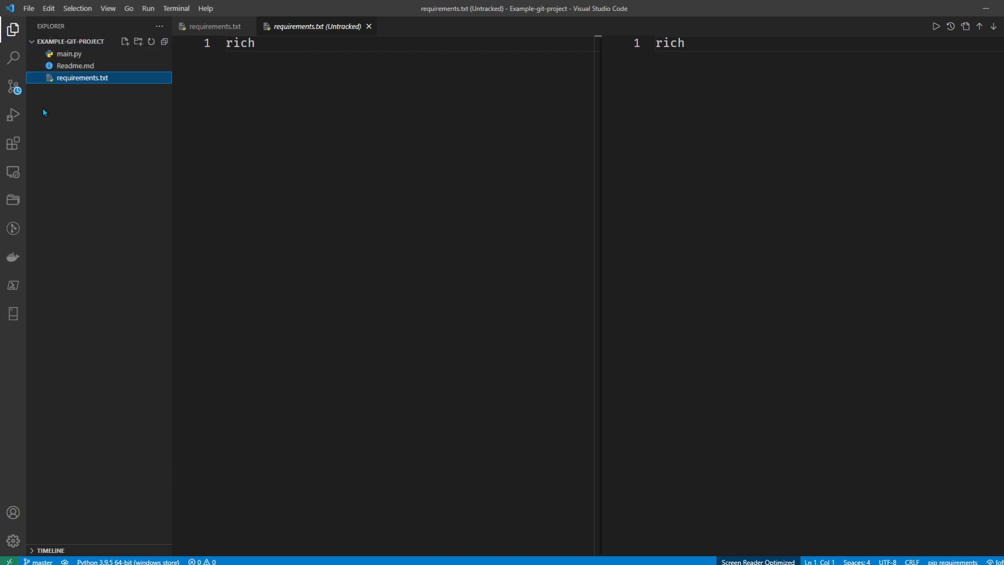
pyautogui.click(69, 53)
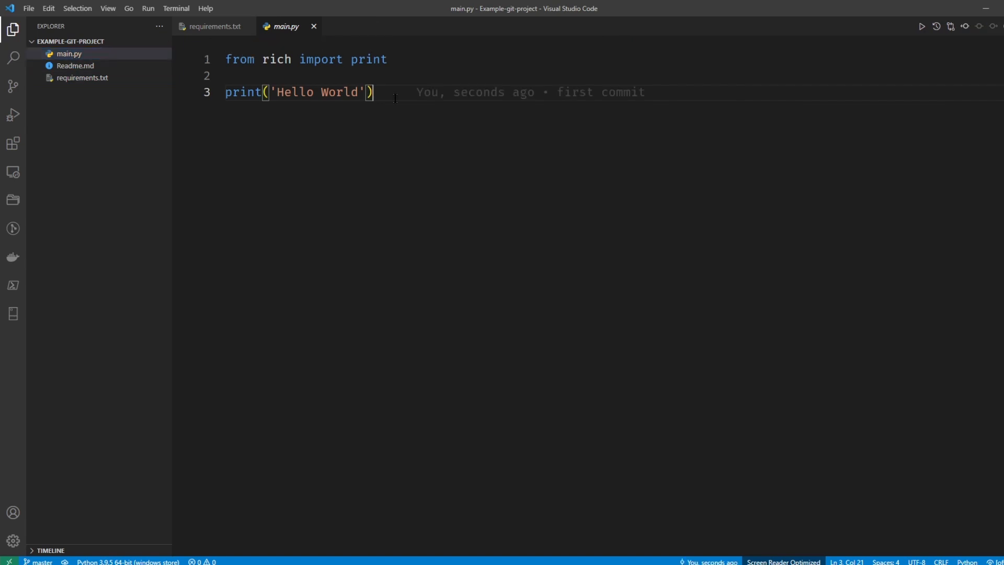
pyautogui.doubleClick(338, 92)
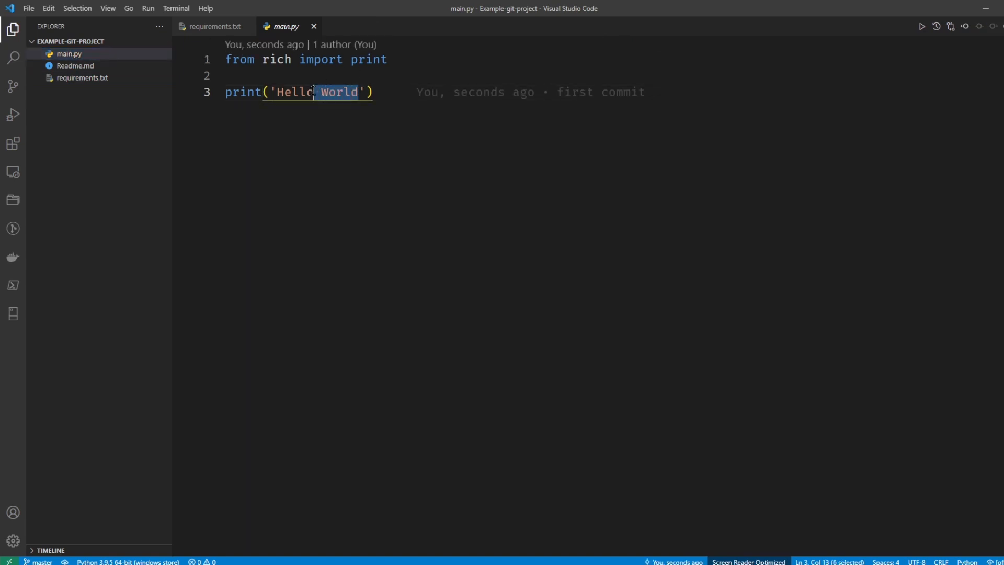
pyautogui.press('Delete')
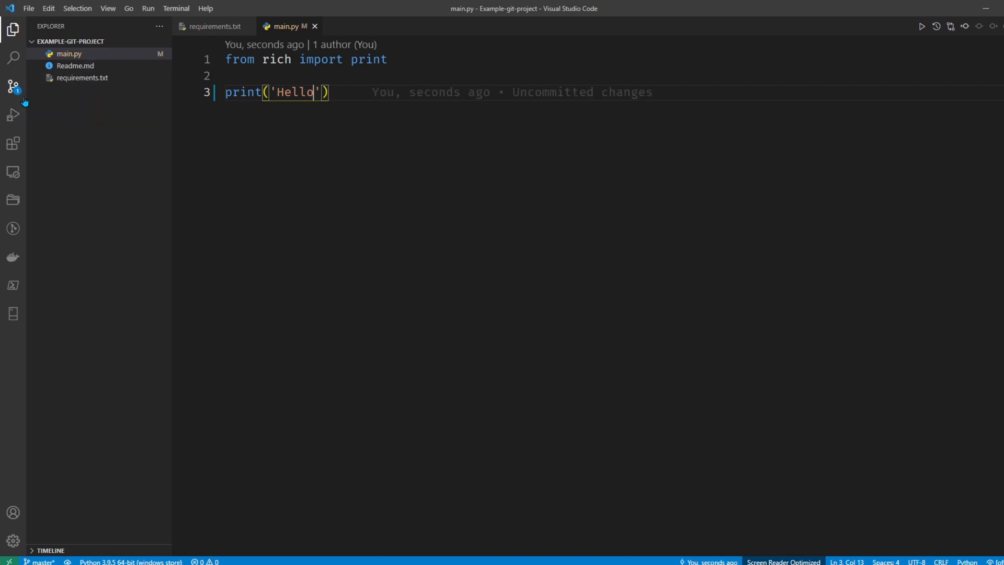
pyautogui.moveTo(13, 87)
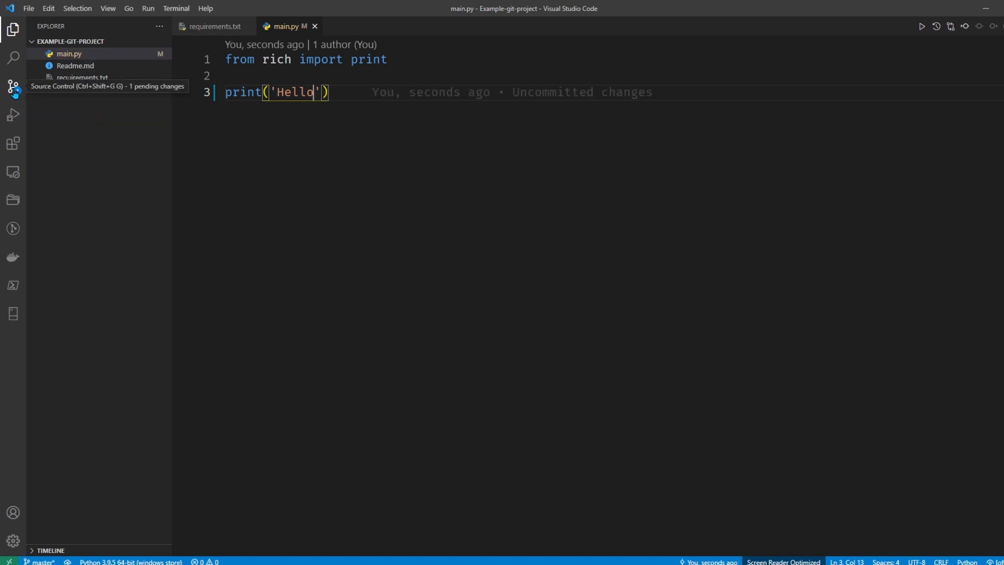
# Step: Review the main.py diff, stage it and enter the commit message 'changed main.py'
pyautogui.click(13, 87)
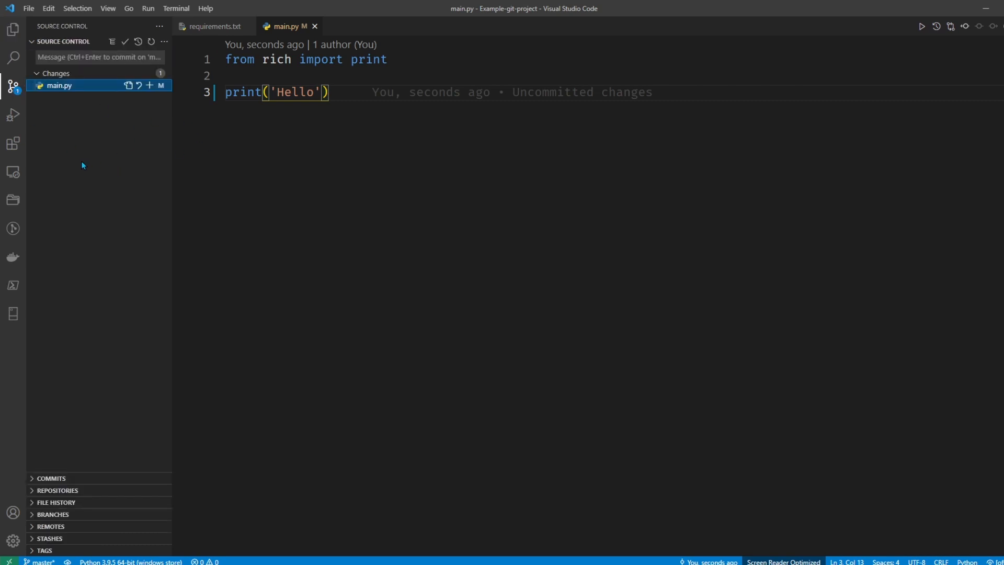
pyautogui.moveTo(250, 149)
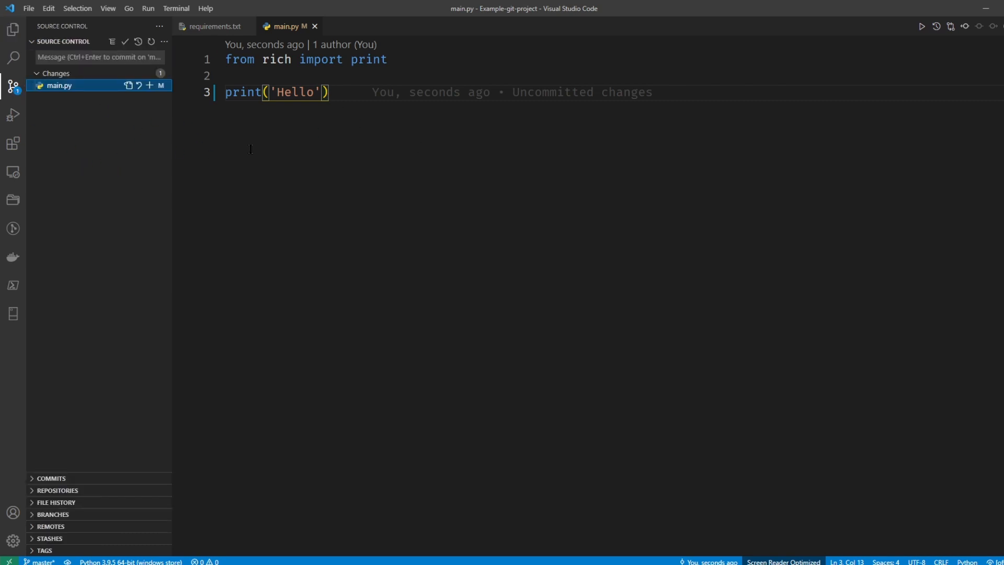
pyautogui.click(59, 84)
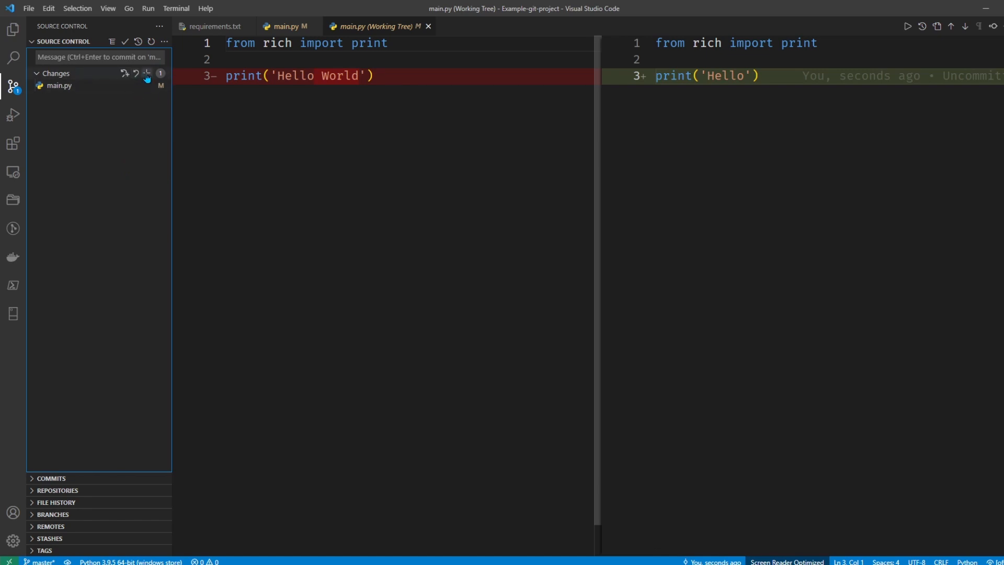
pyautogui.click(147, 73)
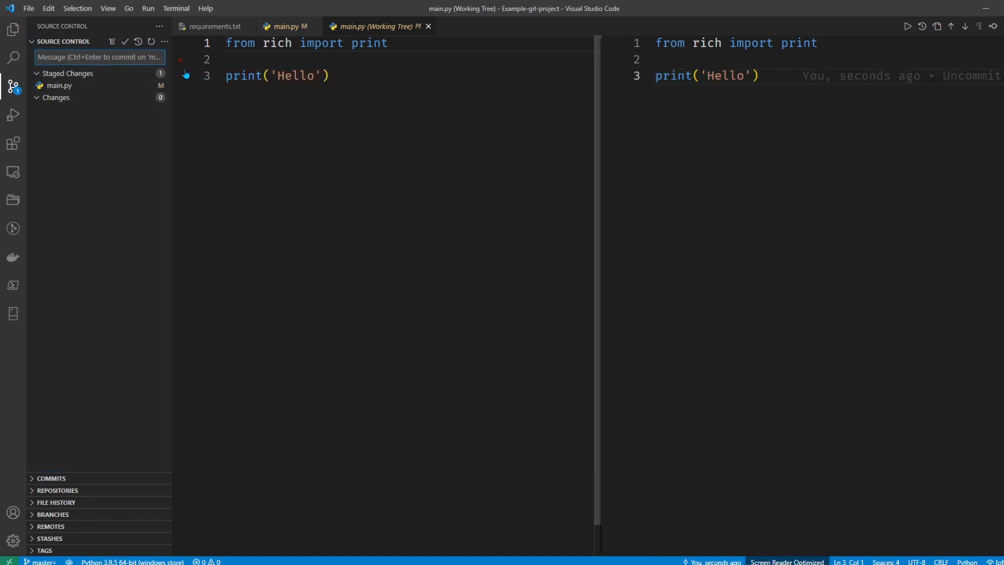
pyautogui.write('changed')
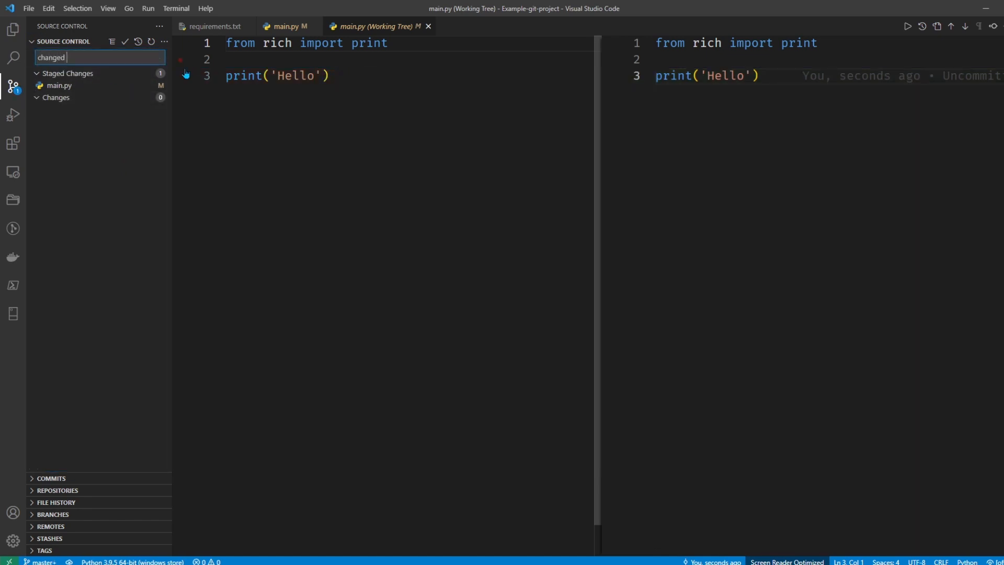
pyautogui.write('main.py')
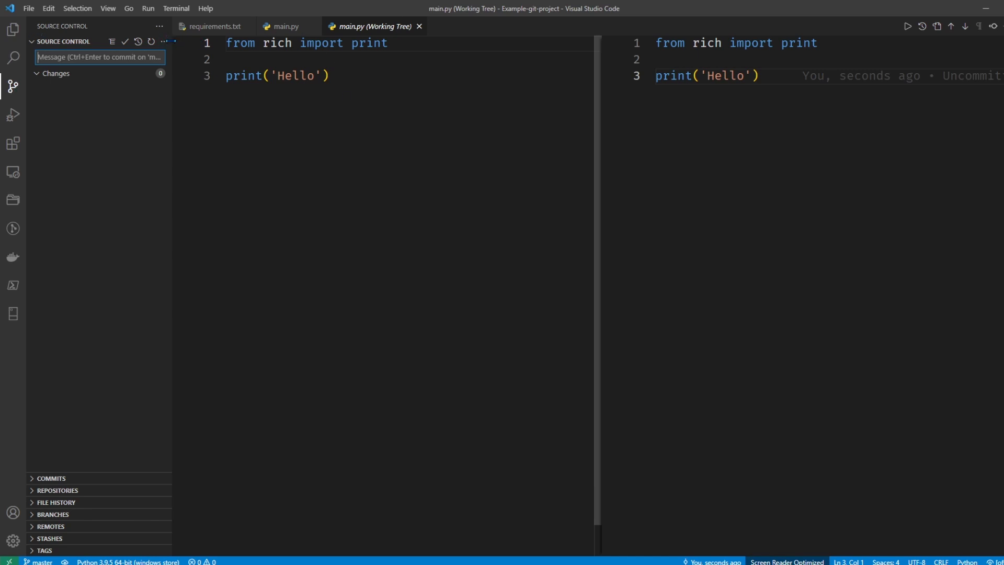
pyautogui.click(164, 40)
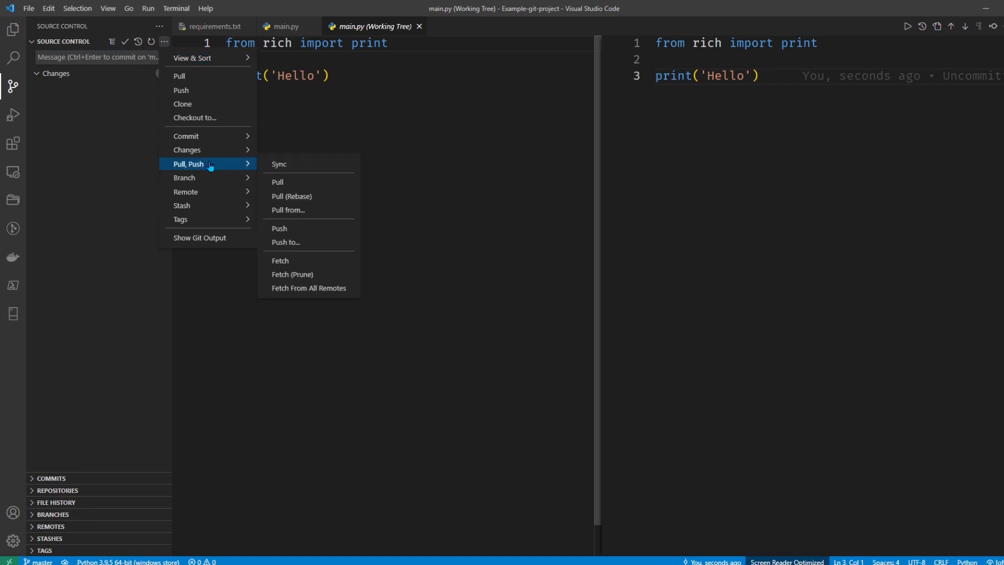
pyautogui.moveTo(205, 191)
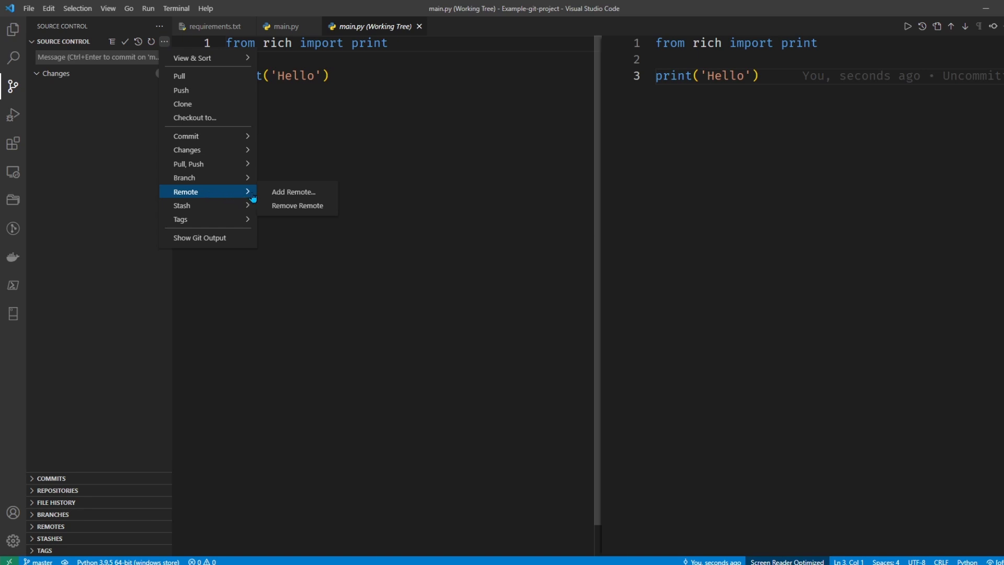
pyautogui.click(293, 191)
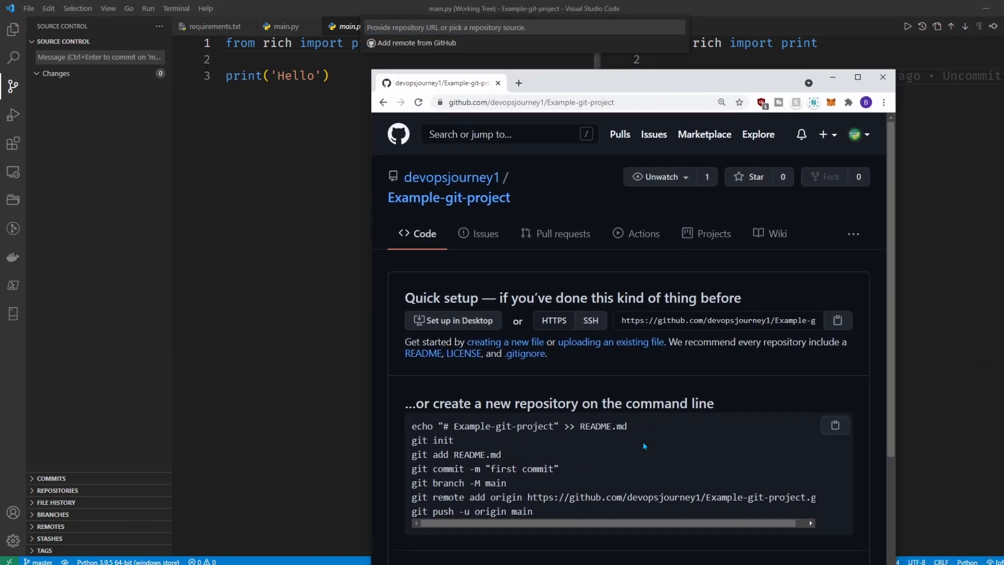
pyautogui.click(530, 103)
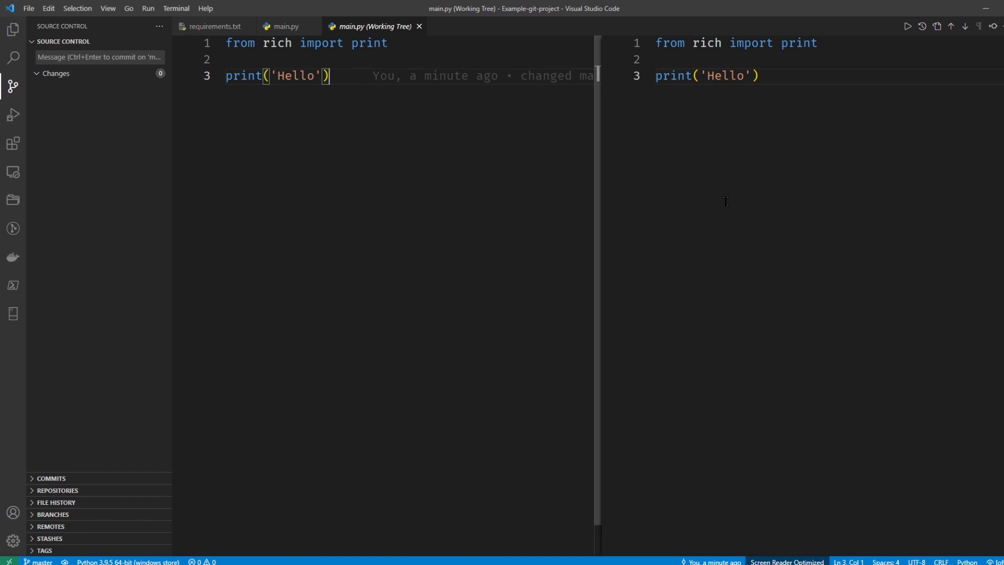
# Step: Run Git: Add Remote from the command palette
pyautogui.press('ctrl+shift+p')
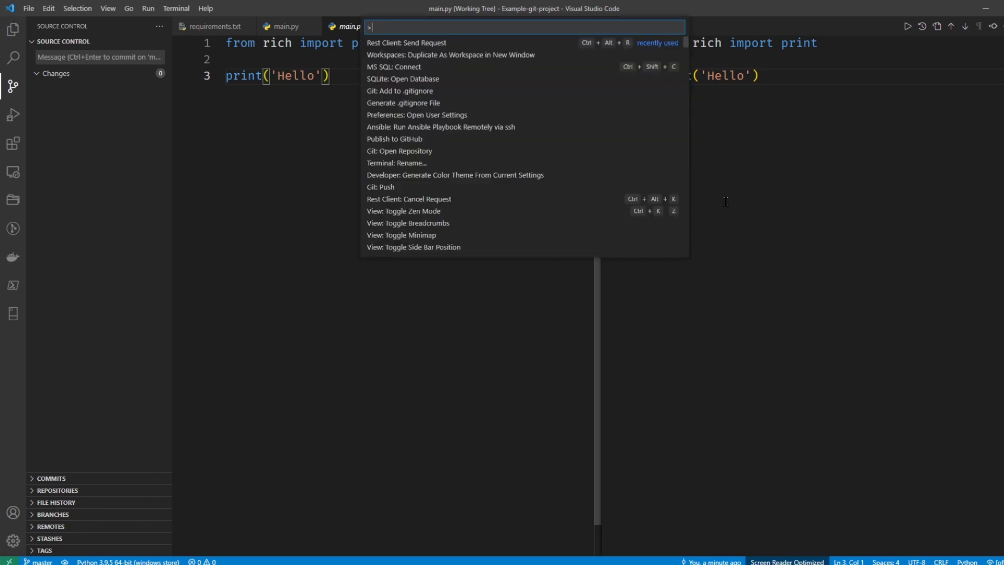
pyautogui.write('git r')
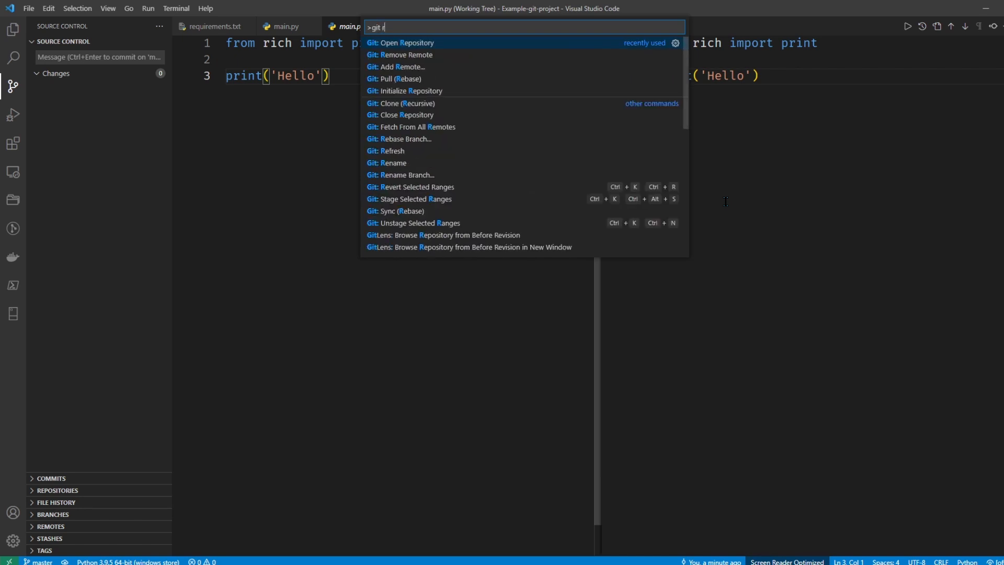
pyautogui.write('emote')
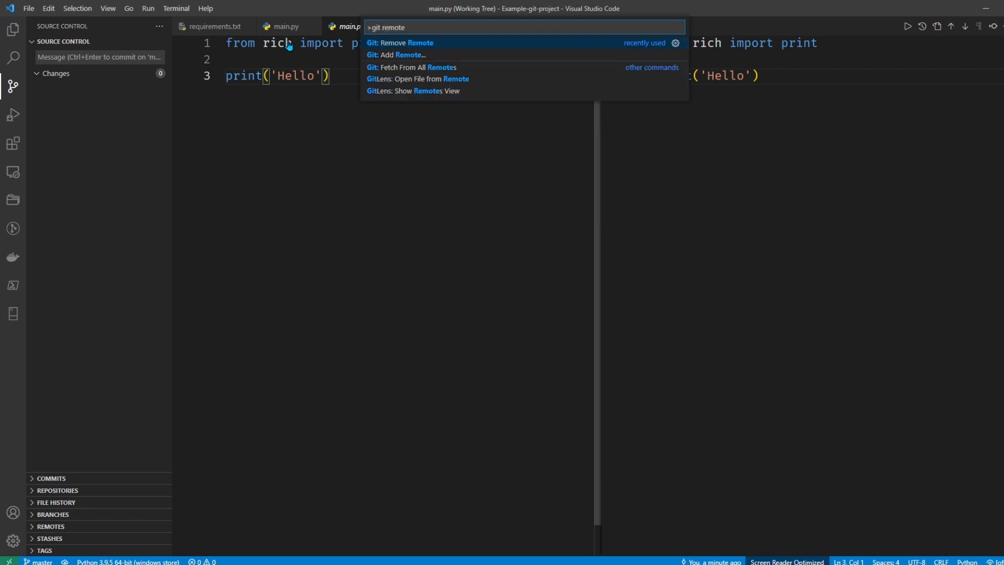
pyautogui.click(395, 55)
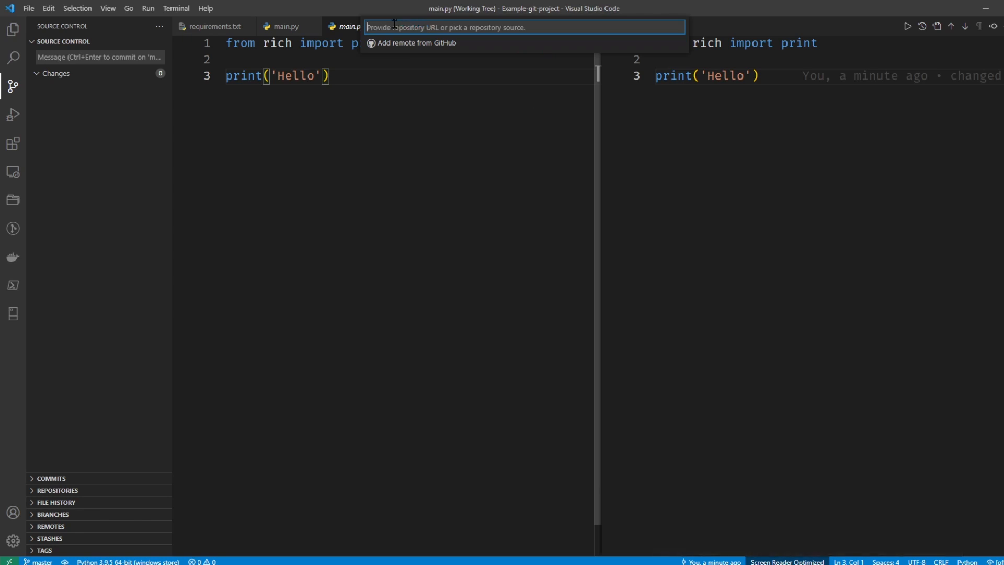
pyautogui.write('https://github.com/devopsjourney1/Example-git-project.git')
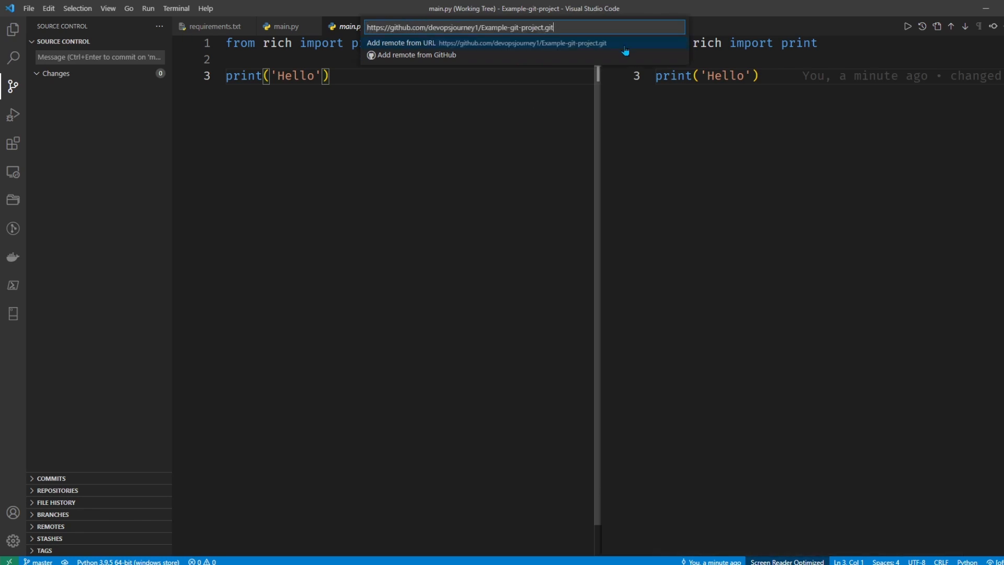
pyautogui.click(486, 43)
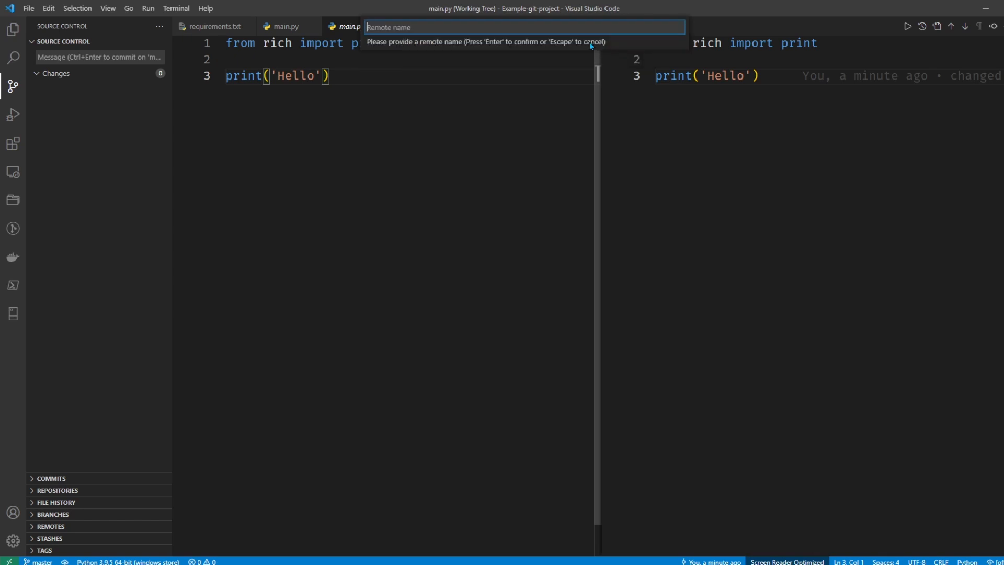
pyautogui.moveTo(387, 11)
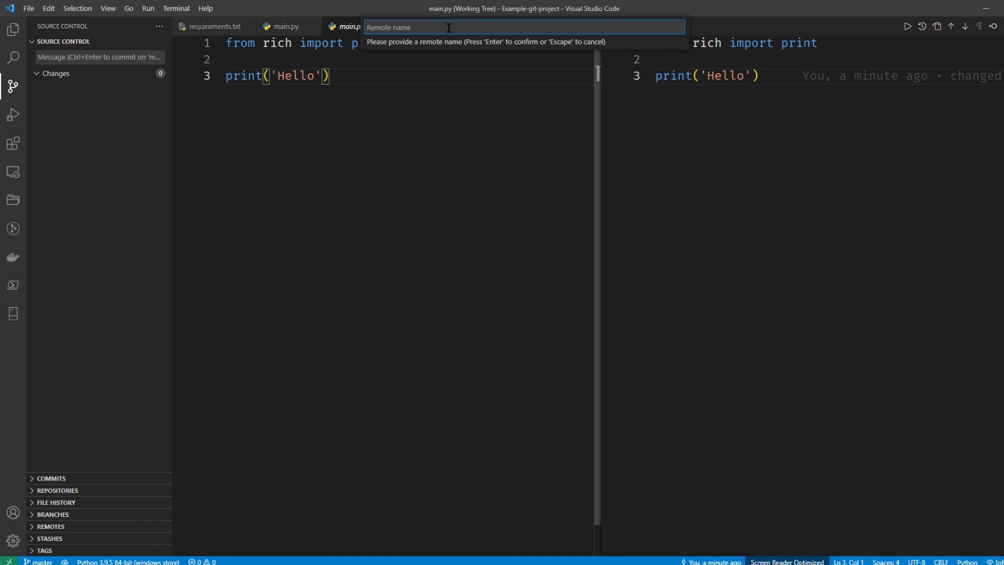
pyautogui.write('main')
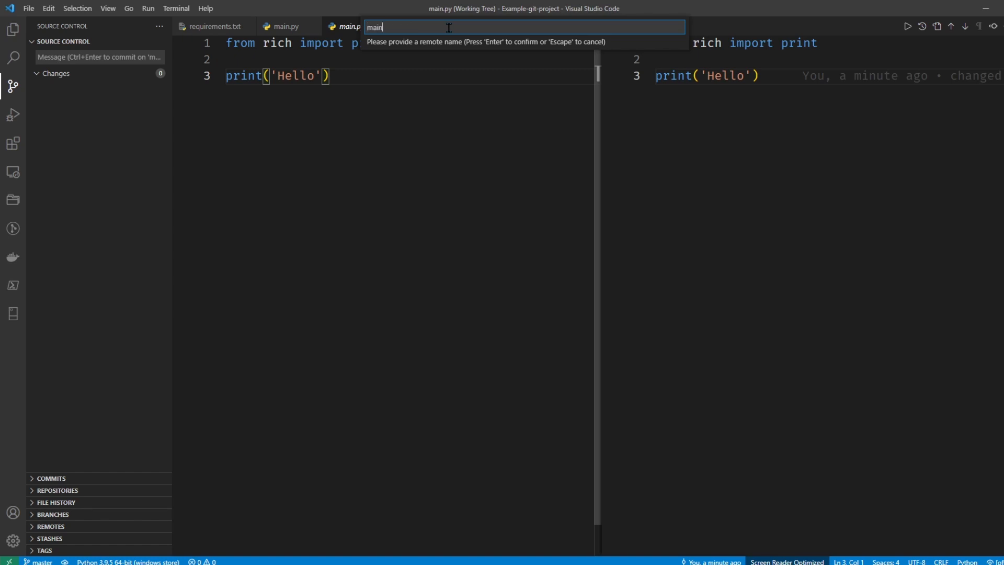
pyautogui.press('Escape')
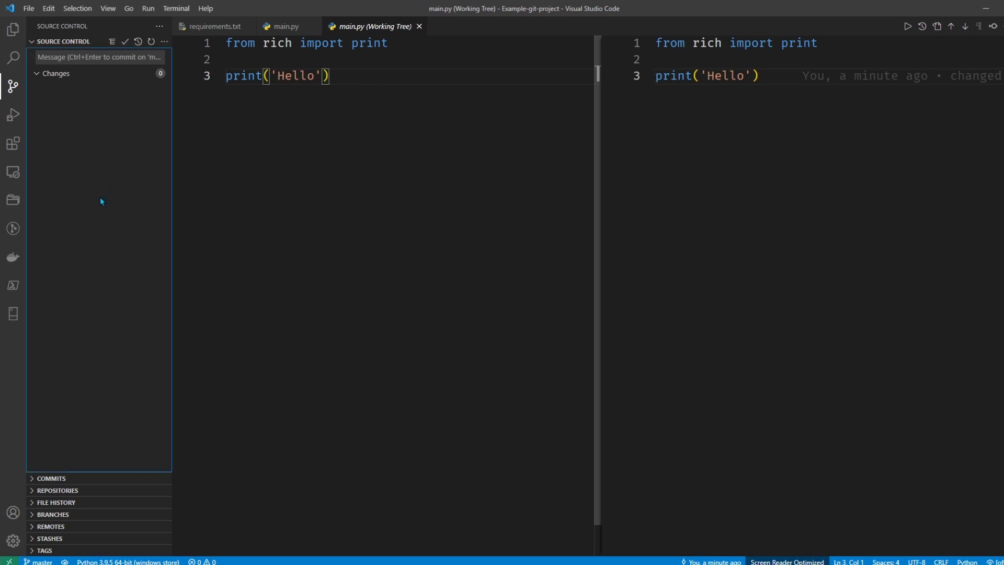
pyautogui.moveTo(133, 33)
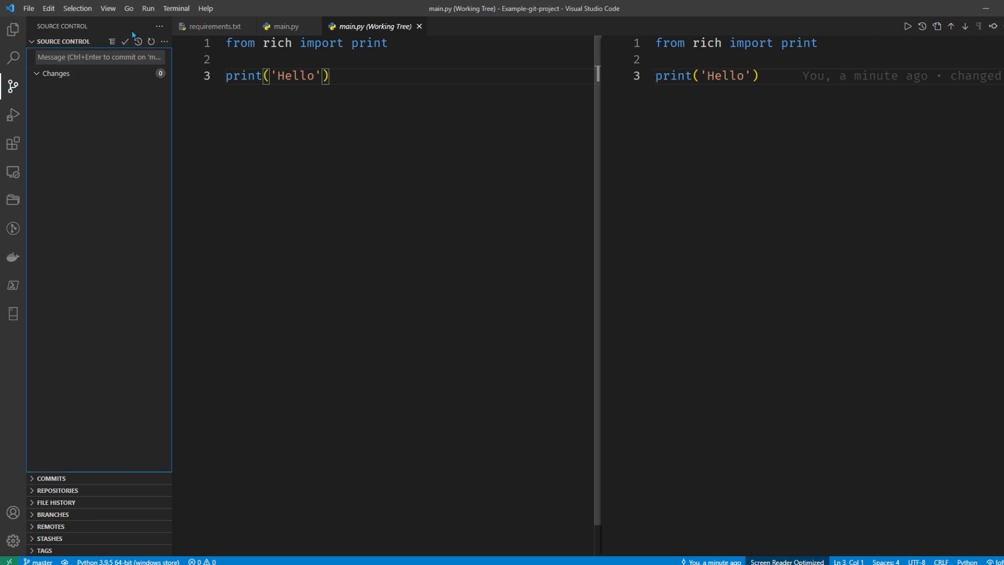
# Step: Pull from the remote via the Source Control actions menu, answering the remote prompt with main
pyautogui.click(164, 41)
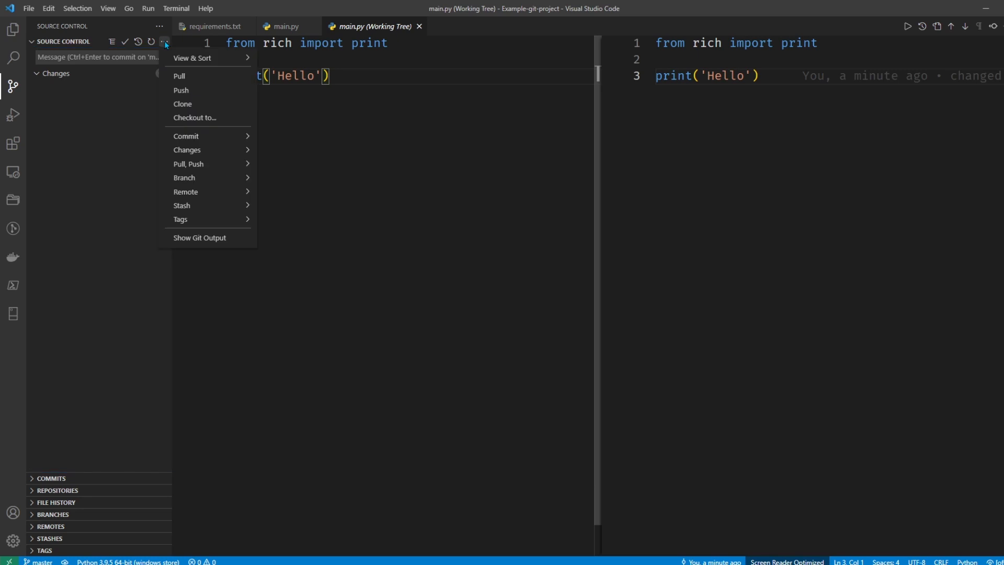
pyautogui.moveTo(188, 163)
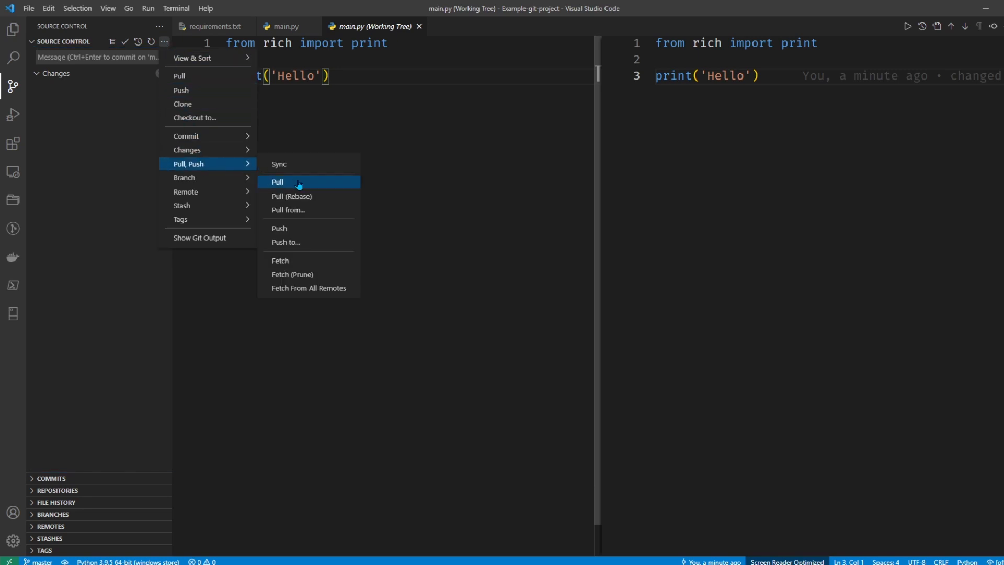
pyautogui.click(279, 228)
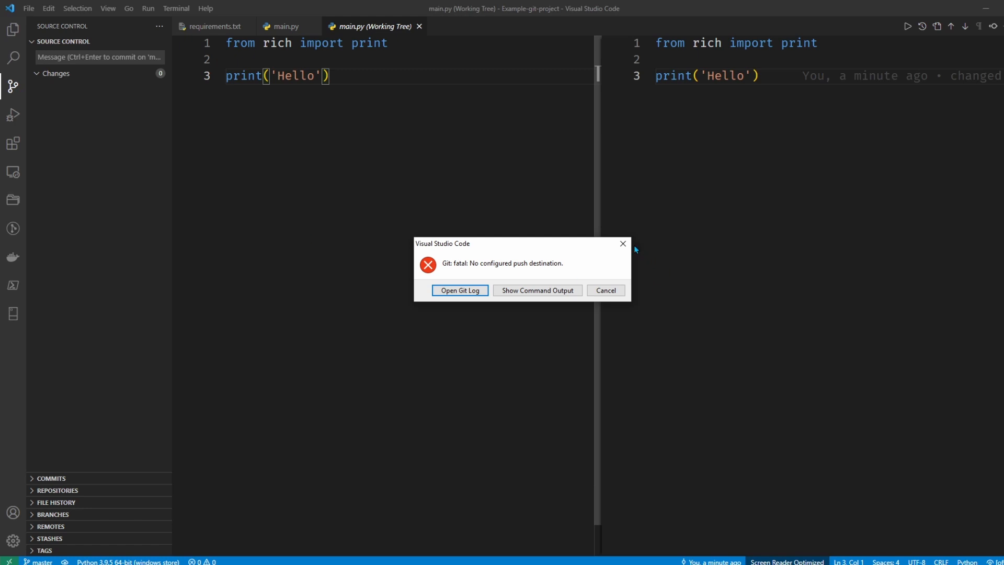
pyautogui.moveTo(621, 243)
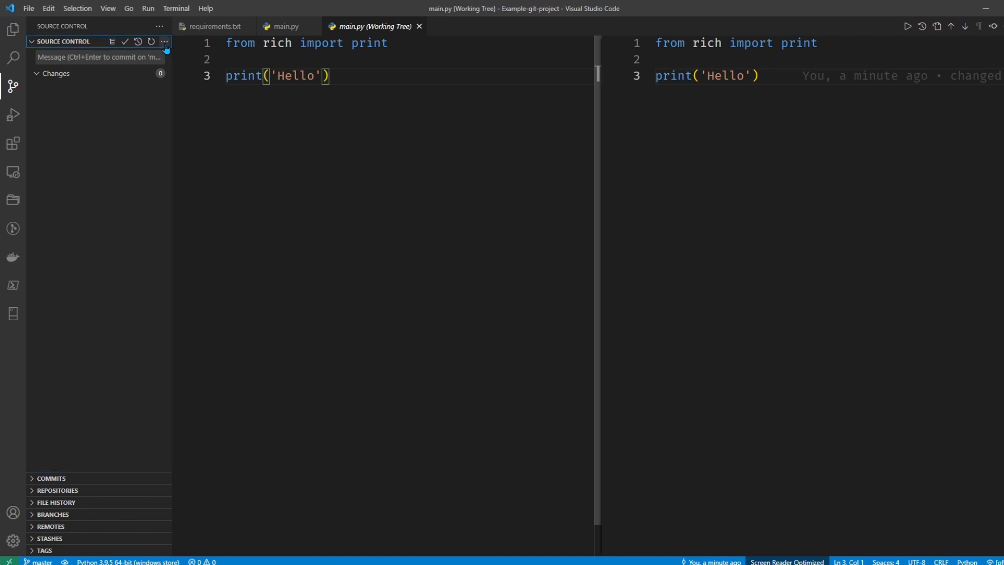
pyautogui.click(165, 40)
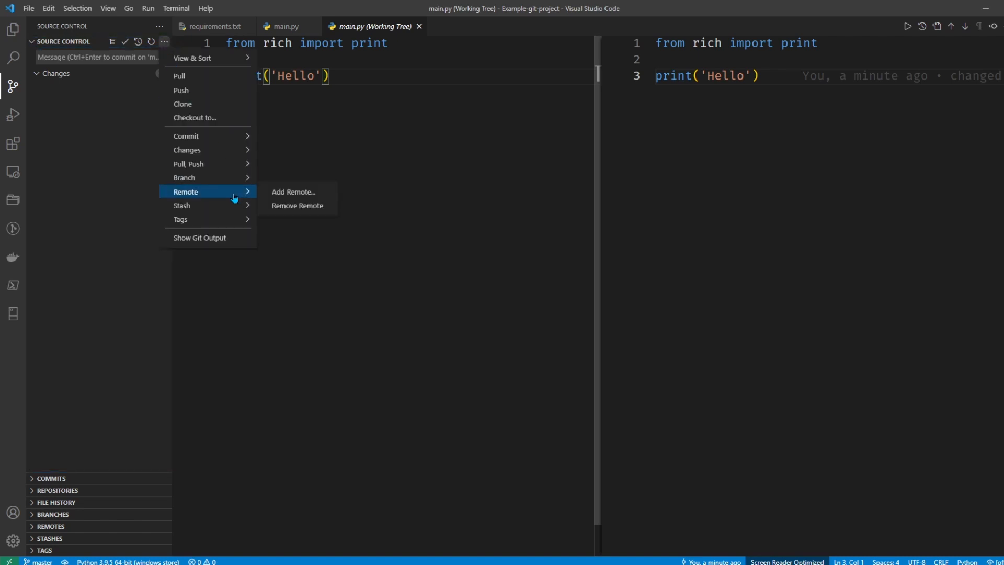
pyautogui.moveTo(235, 202)
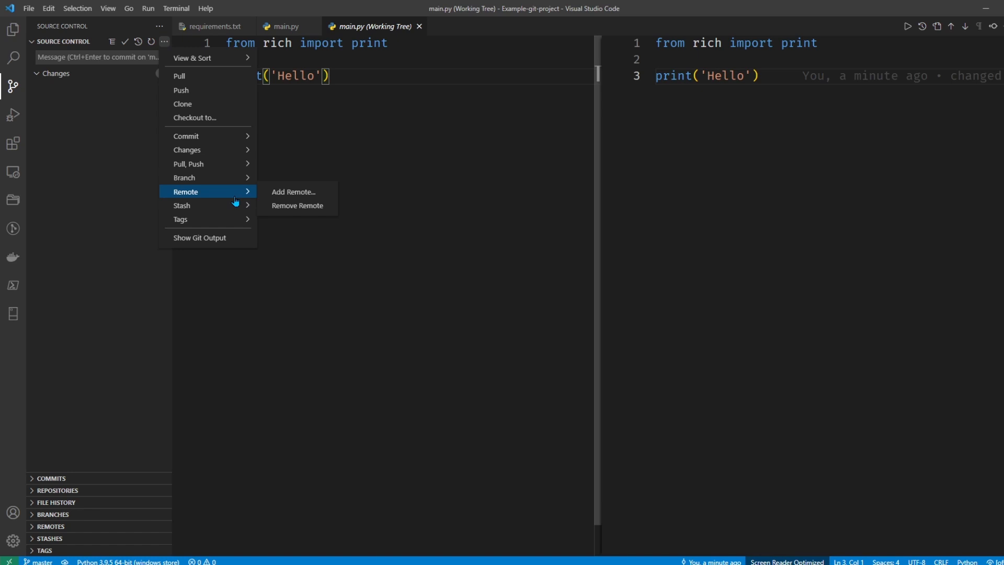
pyautogui.moveTo(205, 164)
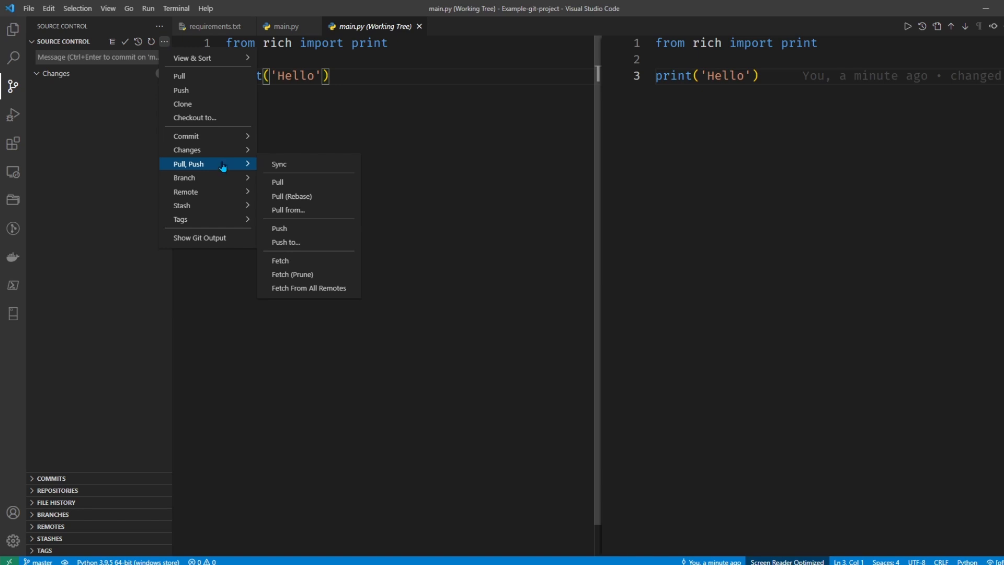
pyautogui.moveTo(205, 191)
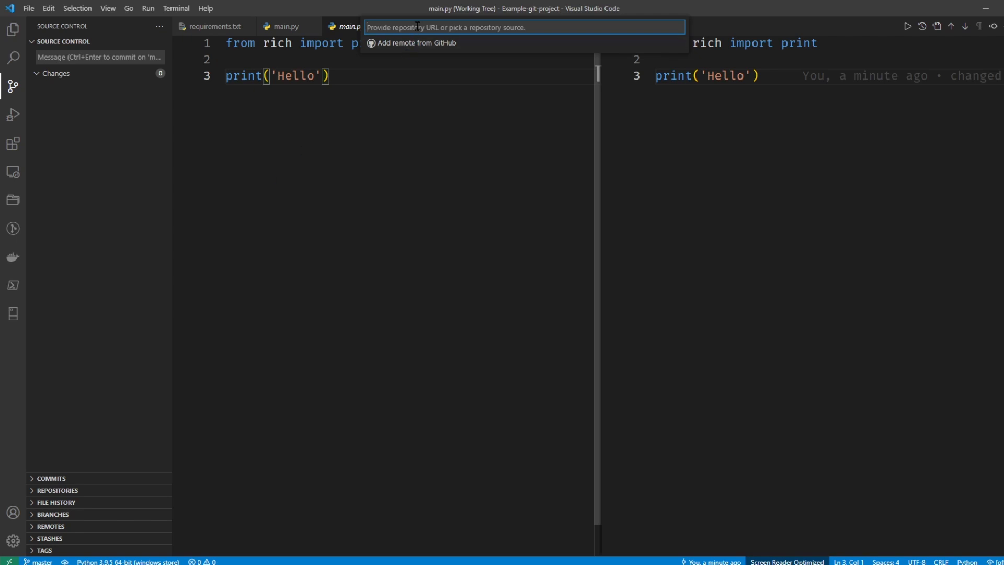
pyautogui.write('m')
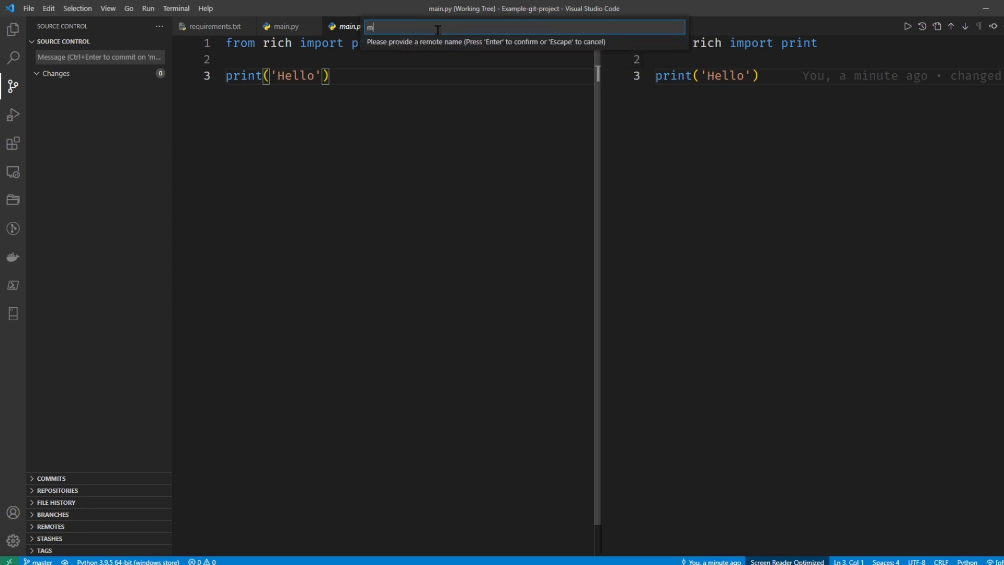
pyautogui.write('ain')
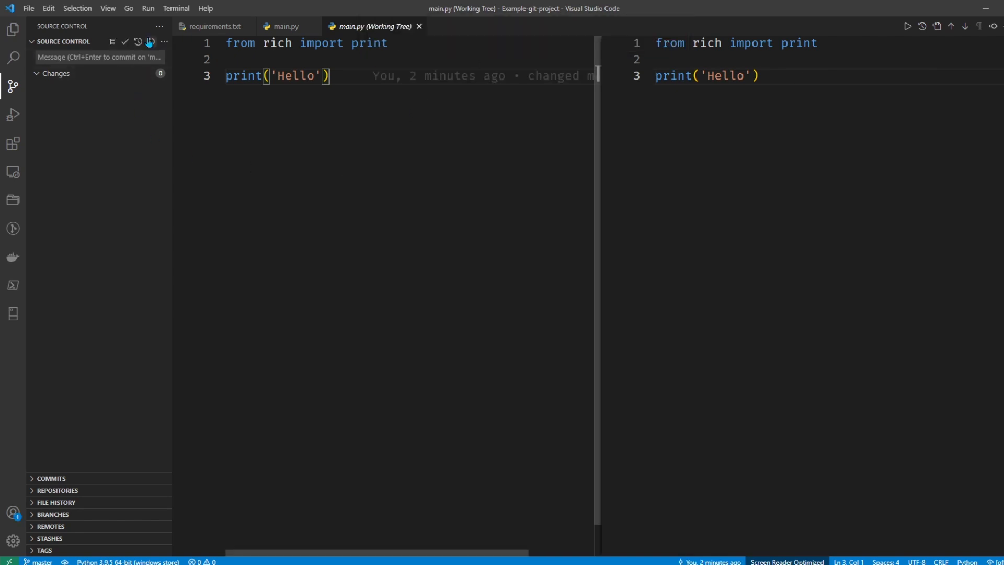
pyautogui.click(164, 40)
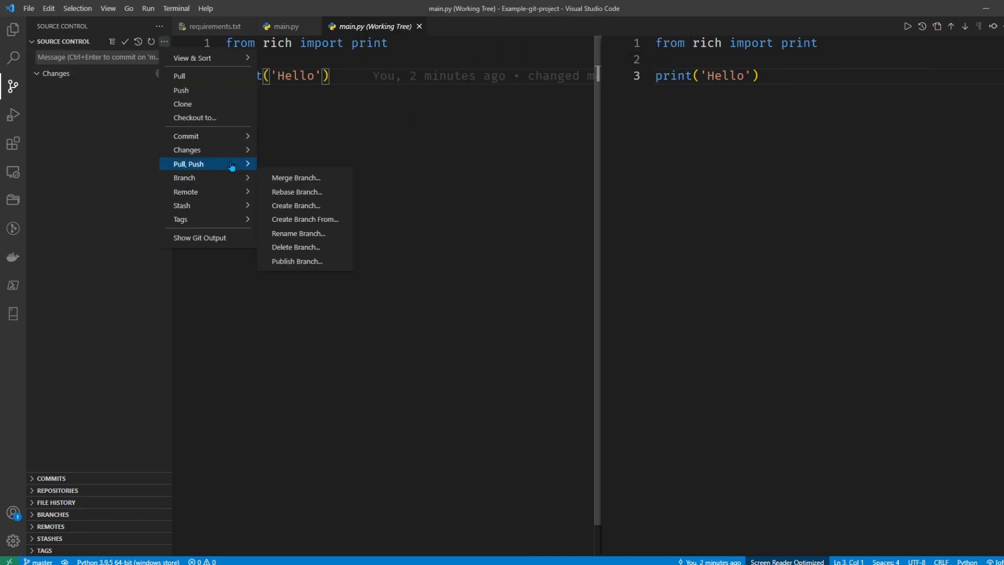
pyautogui.moveTo(189, 164)
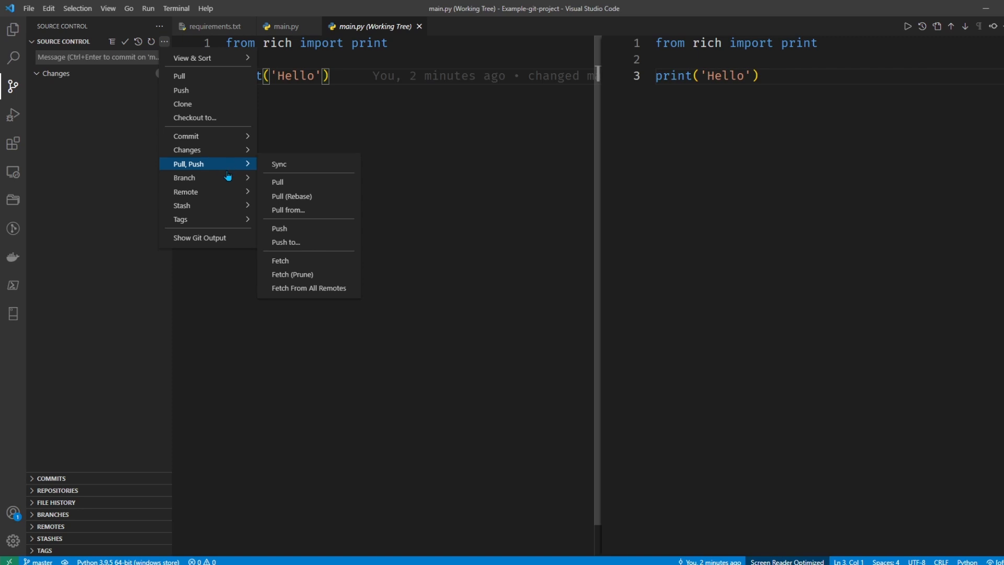
pyautogui.moveTo(185, 191)
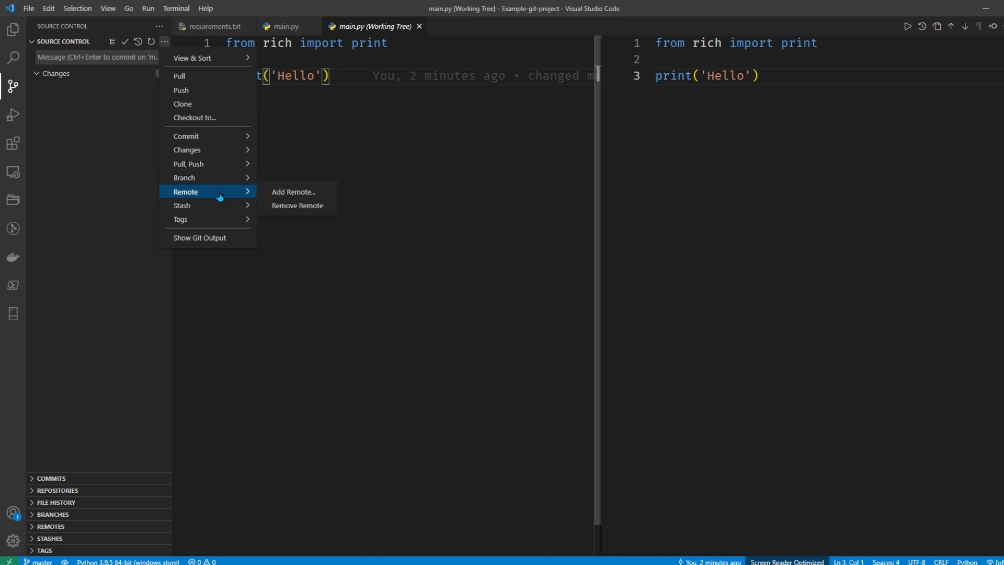
pyautogui.moveTo(188, 164)
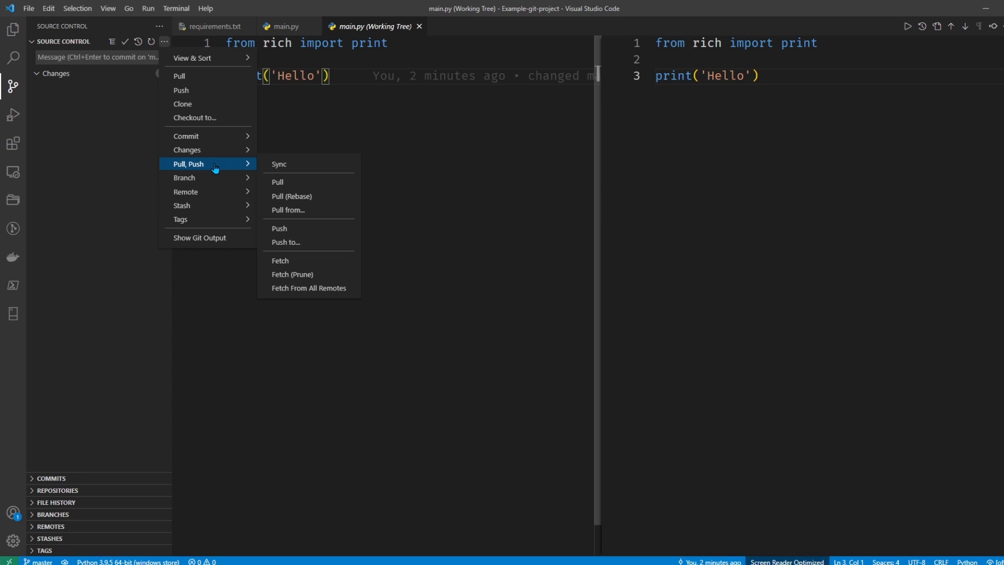
pyautogui.moveTo(217, 166)
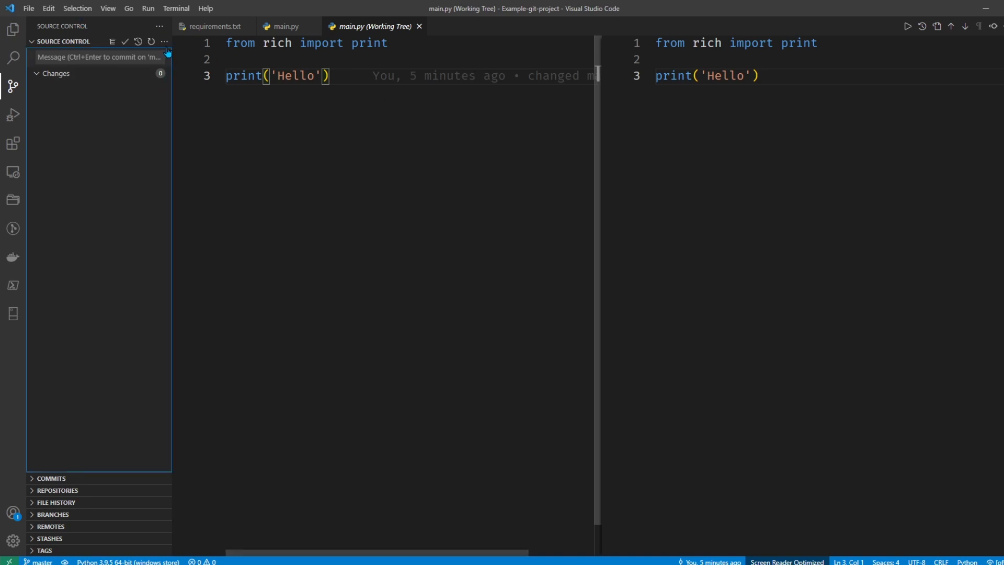
pyautogui.click(163, 41)
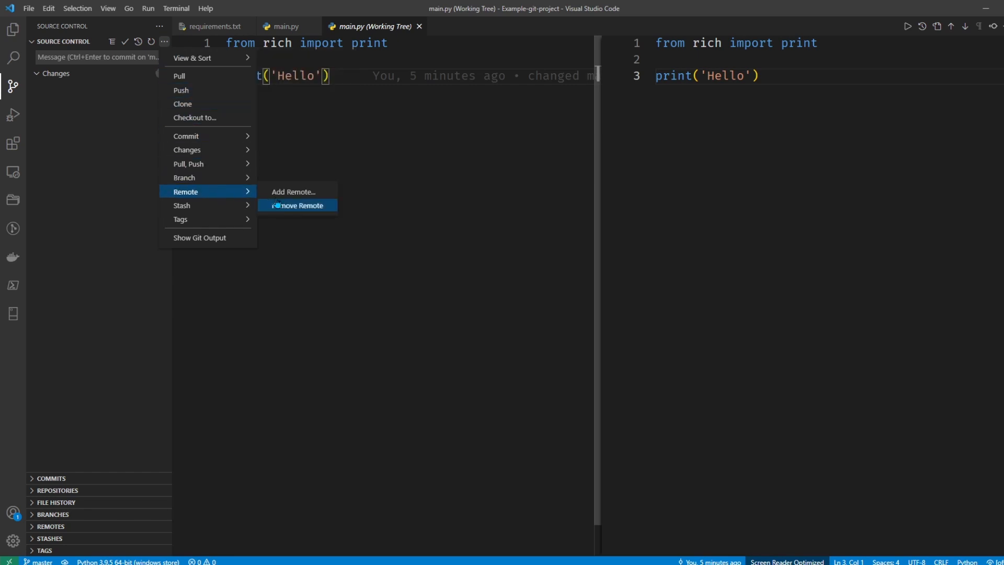
pyautogui.click(293, 191)
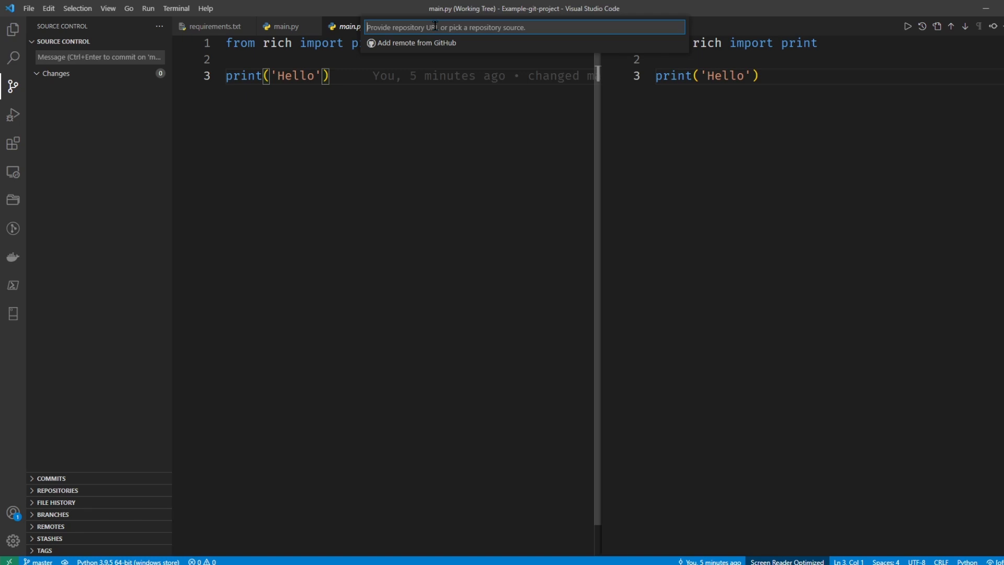
pyautogui.write('https://github.com/devopsjourney1/Example-git-project')
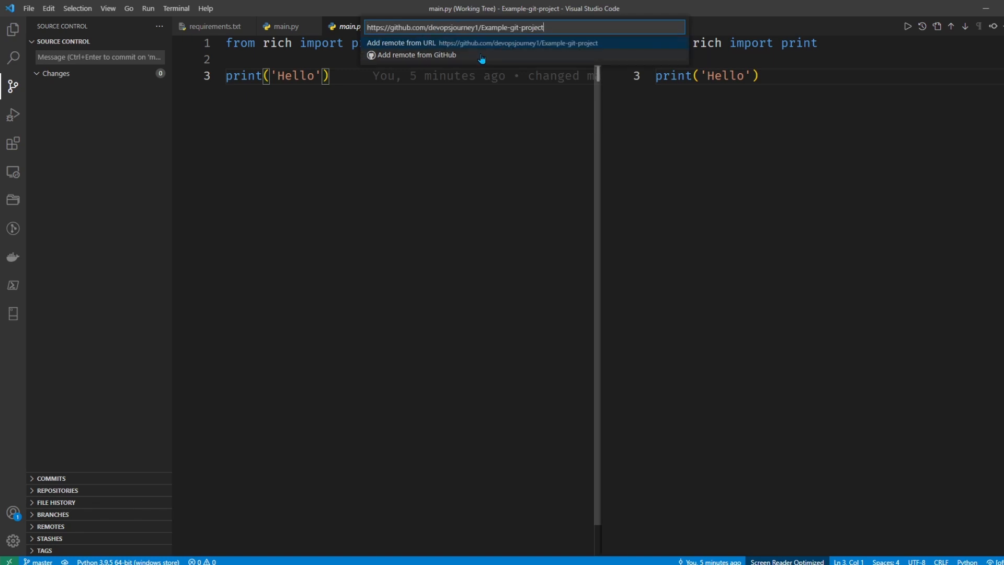
pyautogui.moveTo(577, 52)
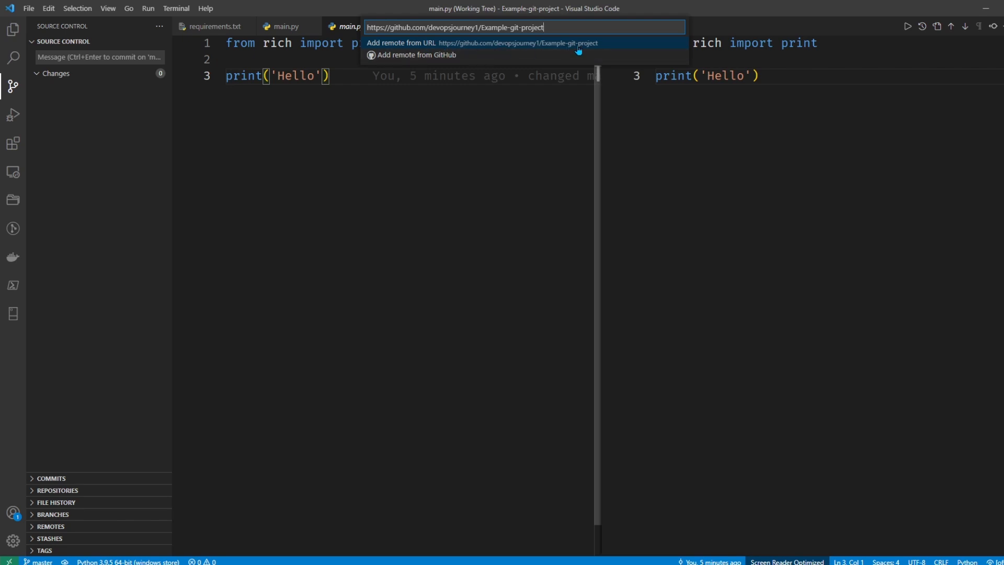
pyautogui.click(481, 43)
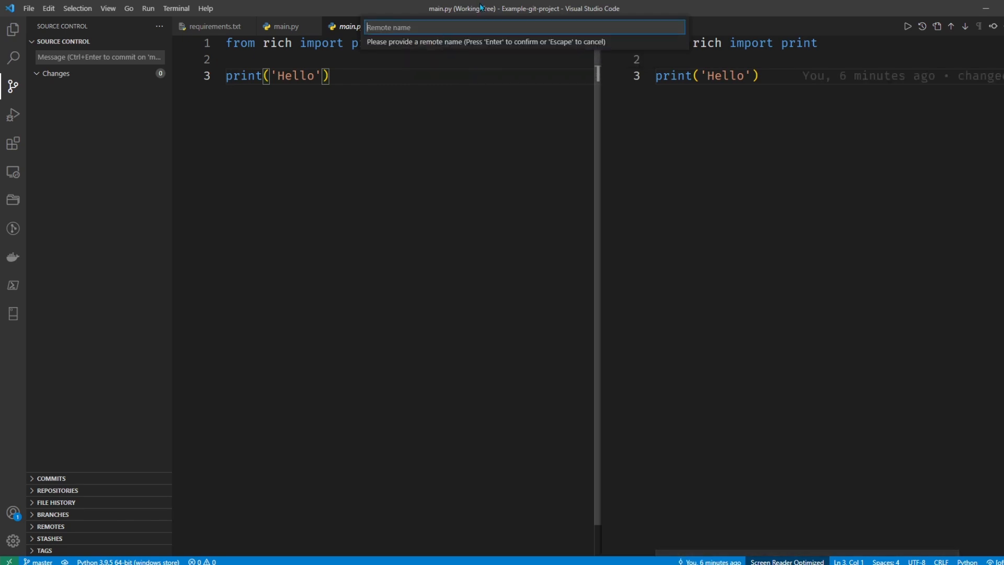
pyautogui.write('m')
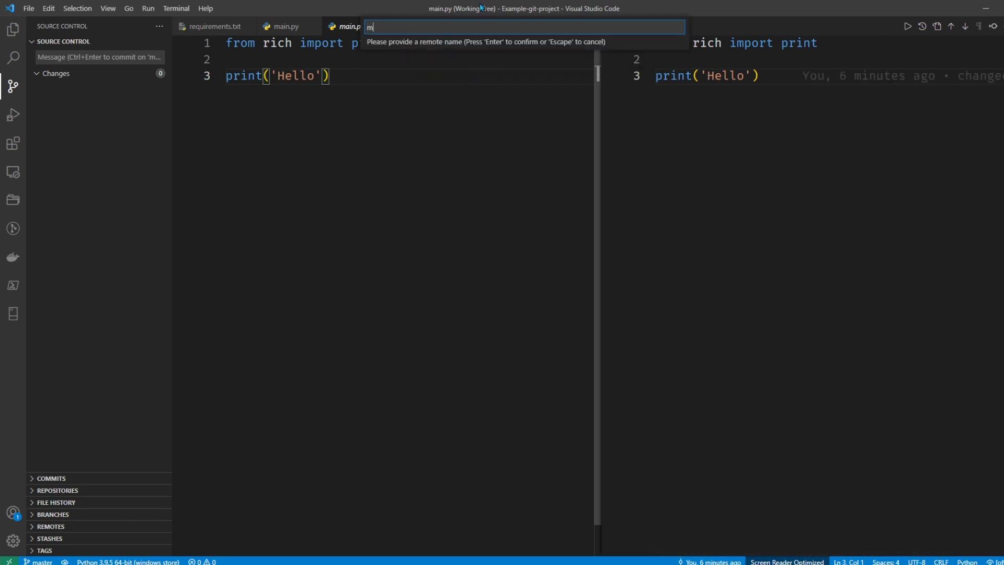
pyautogui.press('Escape')
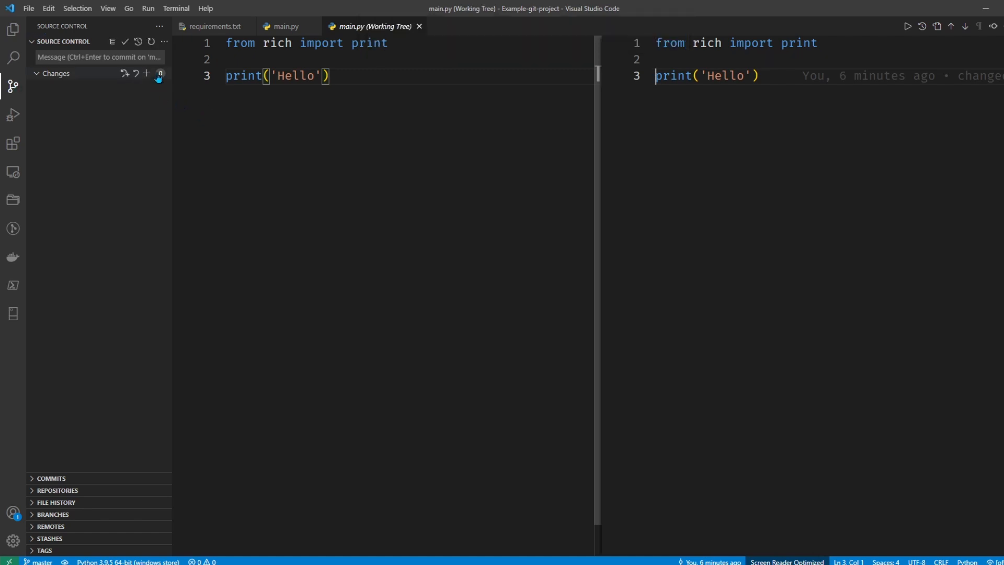
# Step: Bring up the Source Control actions menu to publish the master branch
pyautogui.click(164, 41)
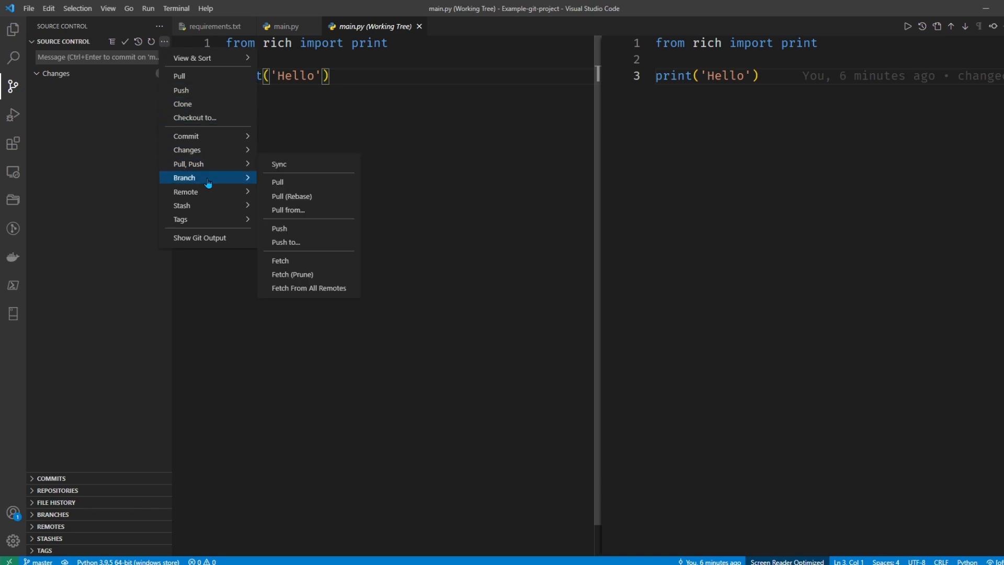
pyautogui.moveTo(188, 163)
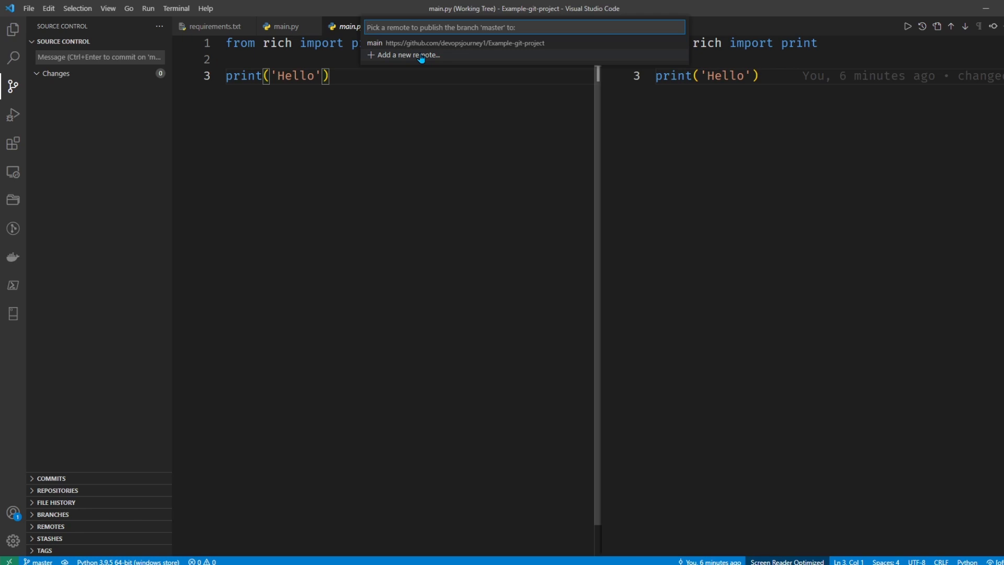
pyautogui.moveTo(394, 42)
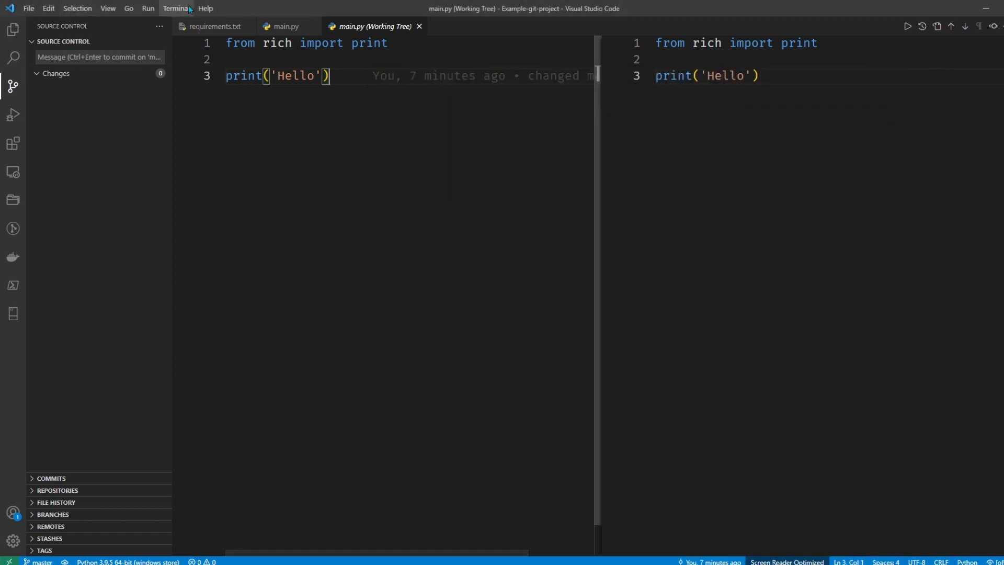
# Step: Start a new integrated PowerShell terminal at the project folder and focus it
pyautogui.click(176, 8)
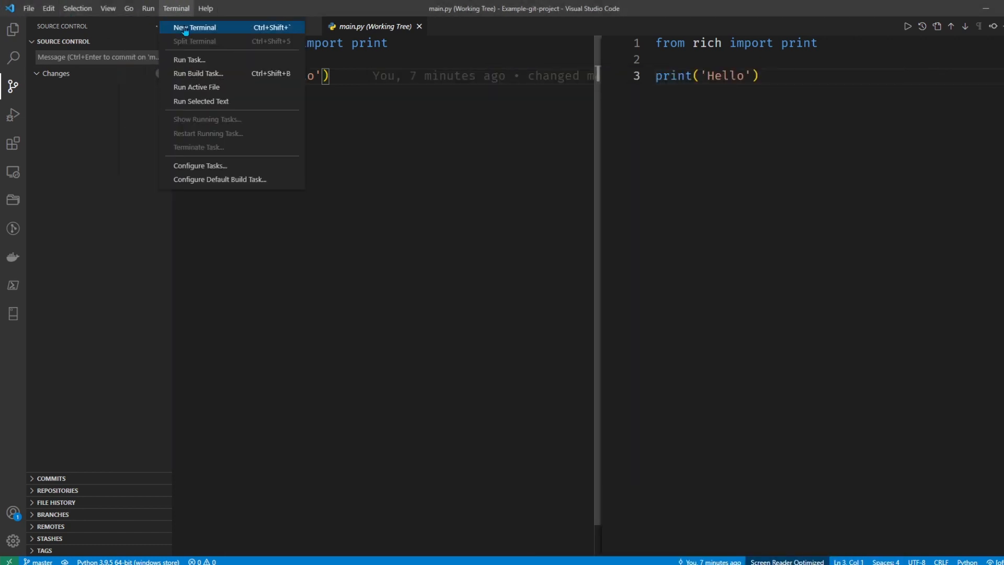
pyautogui.click(194, 27)
pyautogui.write(' World')
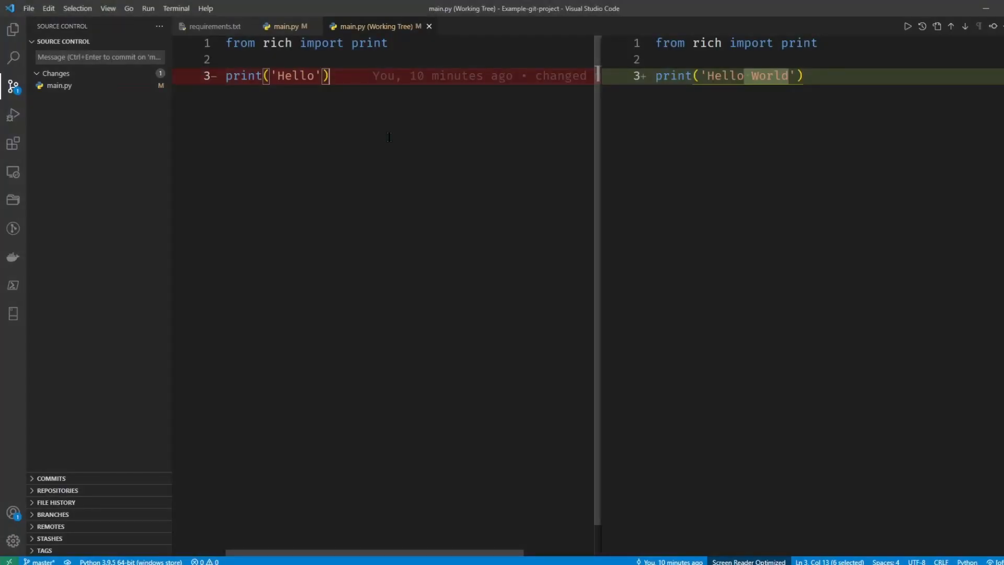
pyautogui.moveTo(124, 156)
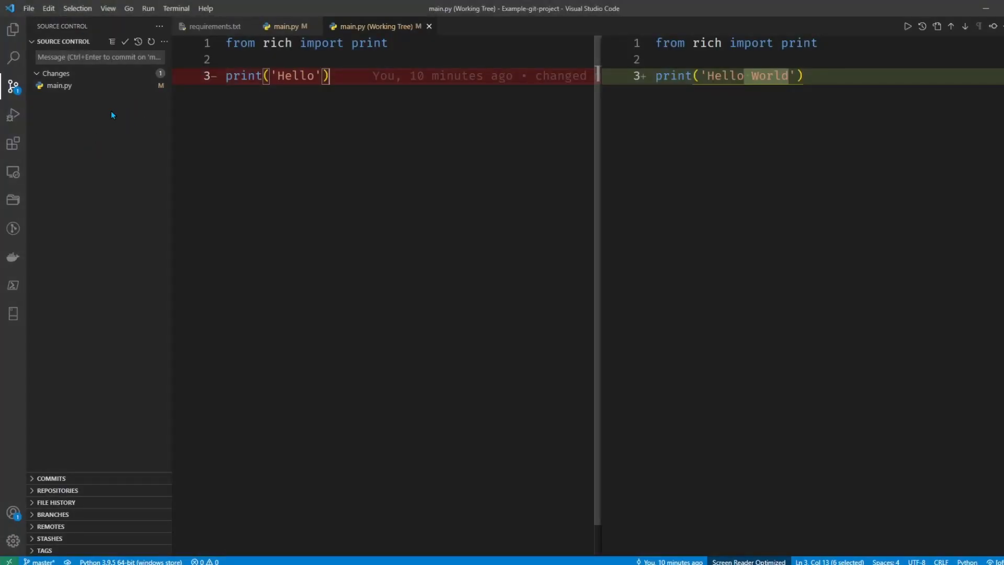
pyautogui.click(176, 8)
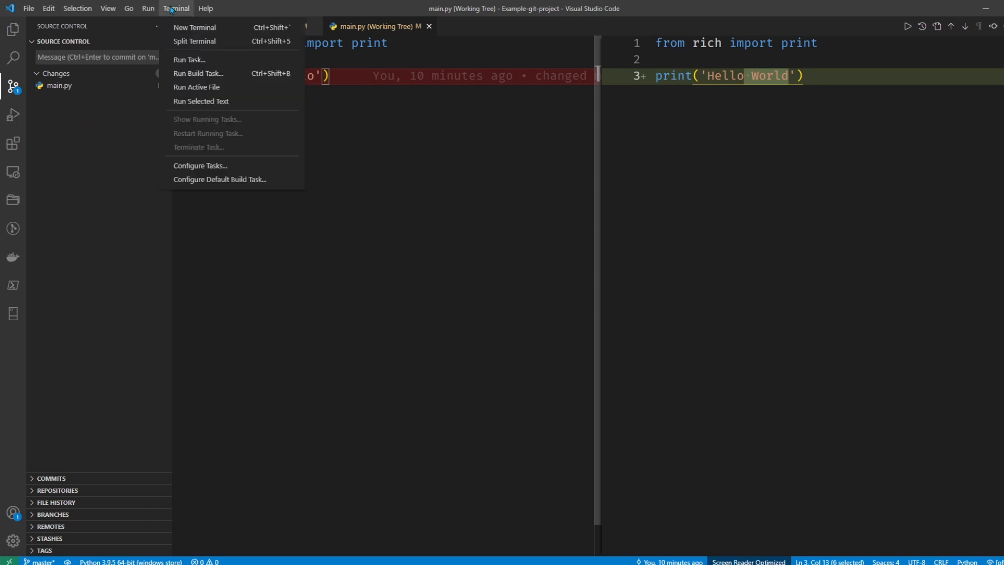
pyautogui.click(194, 27)
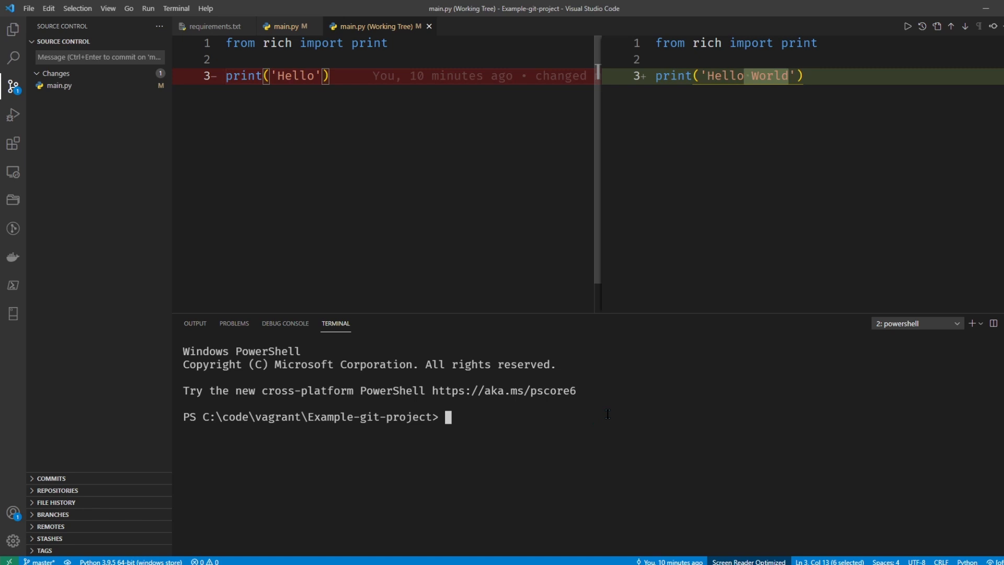
pyautogui.click(164, 42)
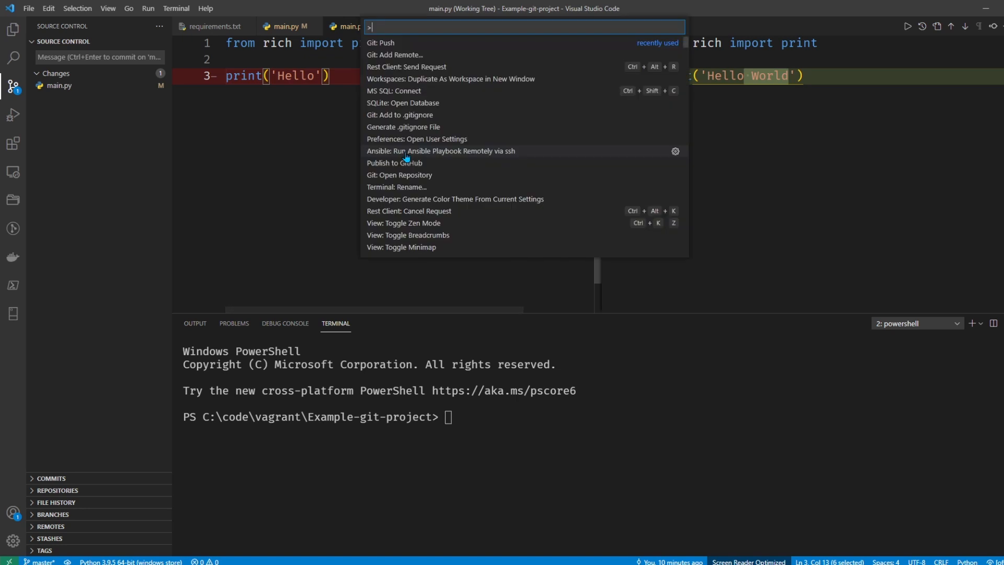
# Step: Filter the command palette to Git commands by entering 'git'
pyautogui.write('git')
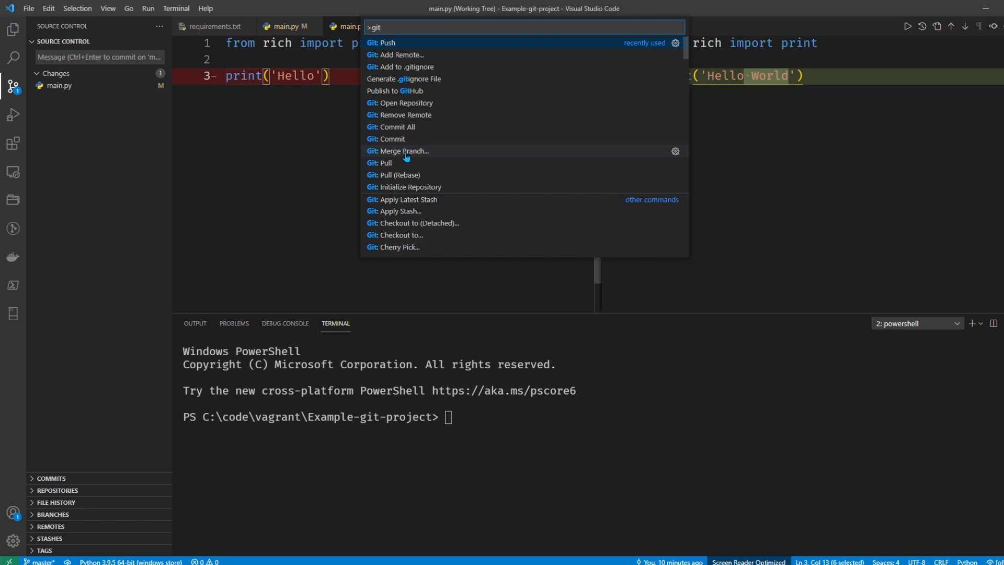
pyautogui.moveTo(444, 137)
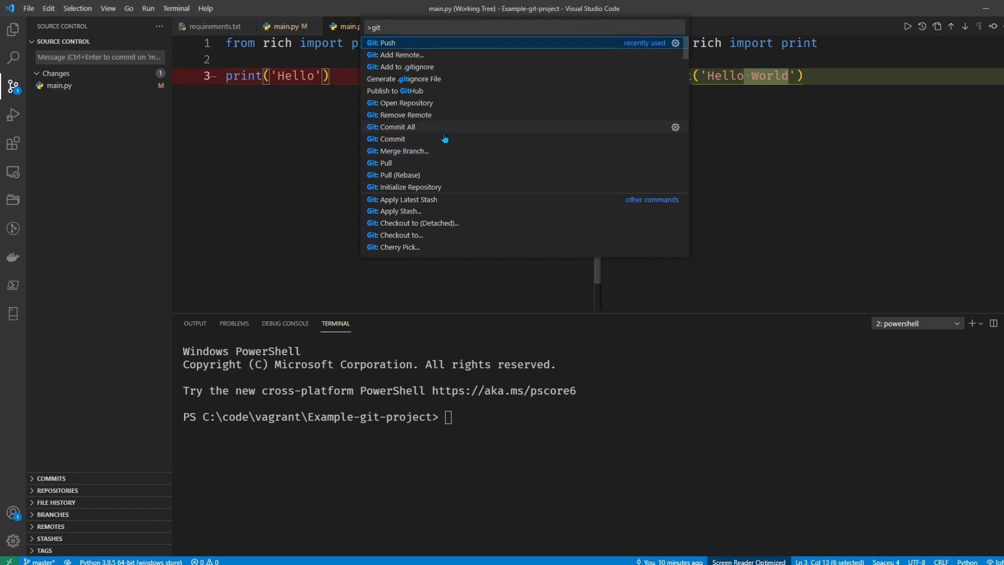
pyautogui.moveTo(436, 129)
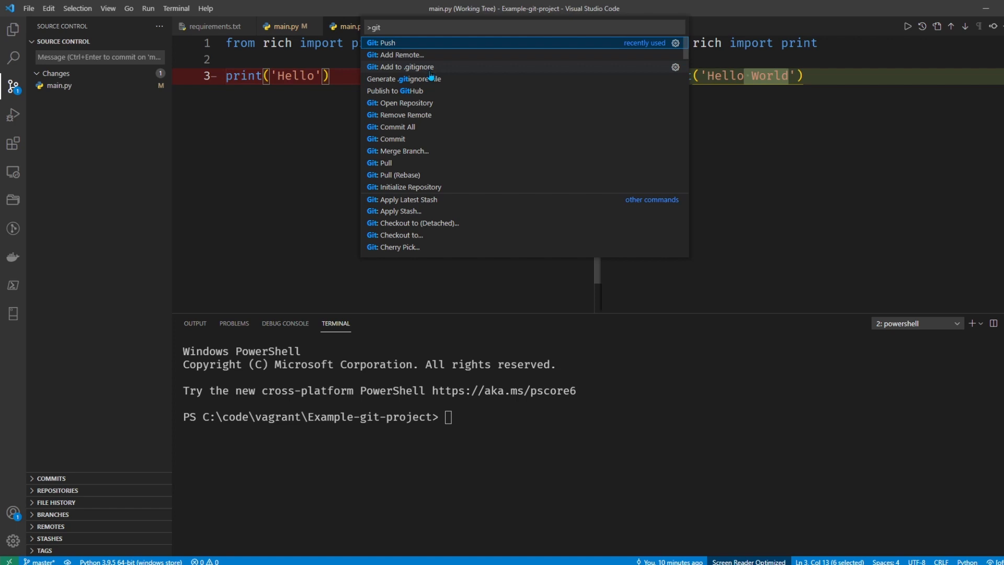
pyautogui.moveTo(429, 73)
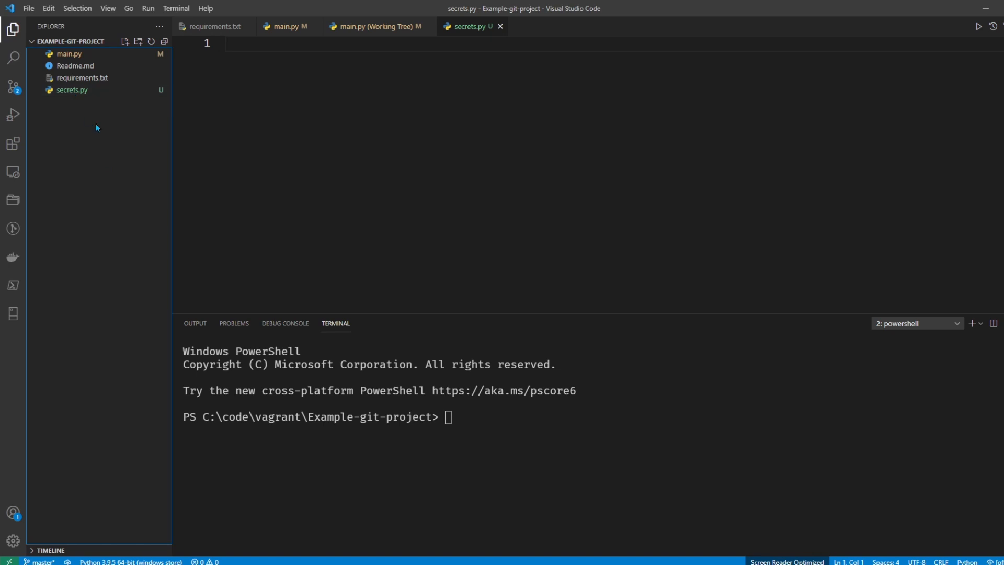
# Step: Run Git: Add to .gitignore for secrets.py and view the resulting .gitignore
pyautogui.press('ctrl+shift+p')
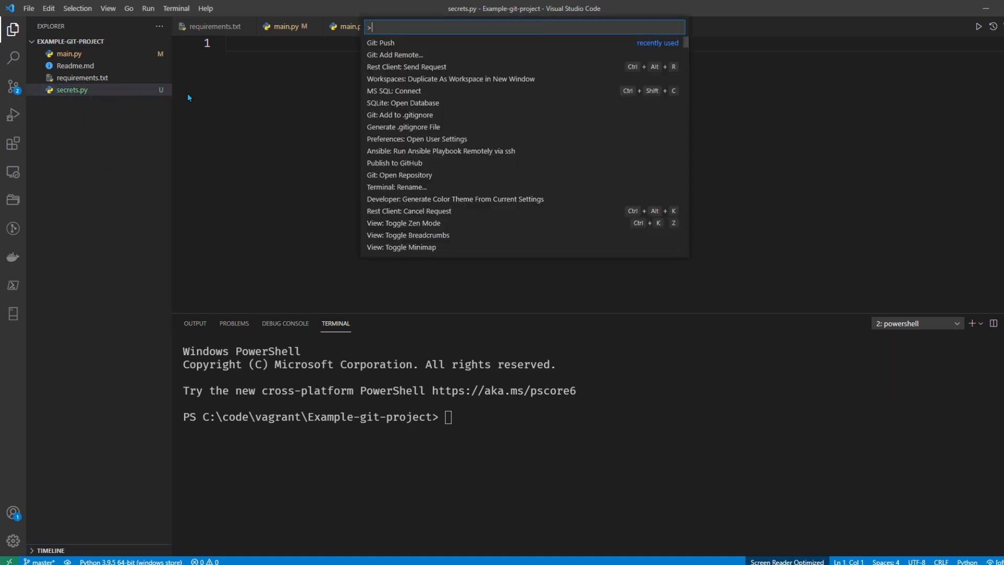
pyautogui.write('git')
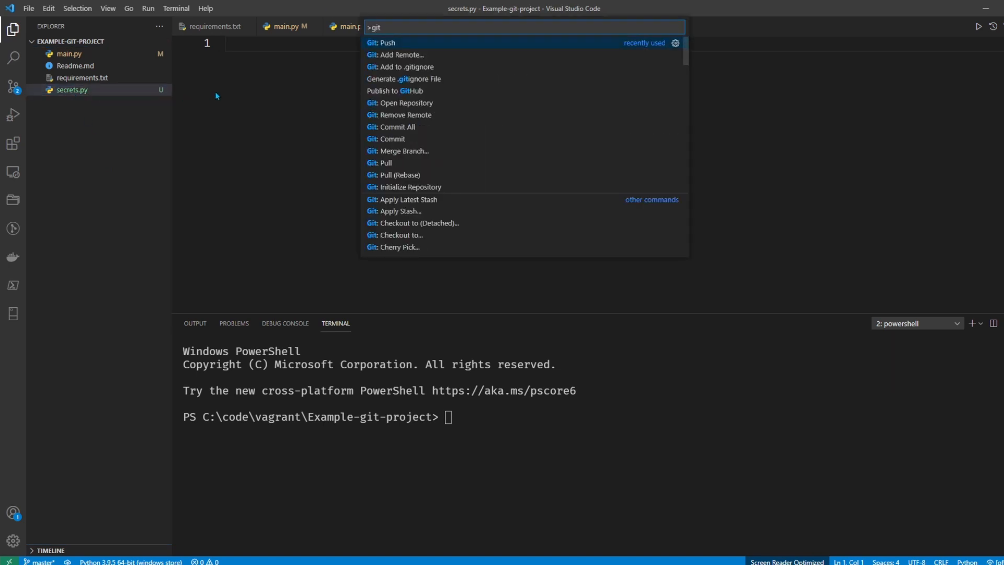
pyautogui.click(405, 67)
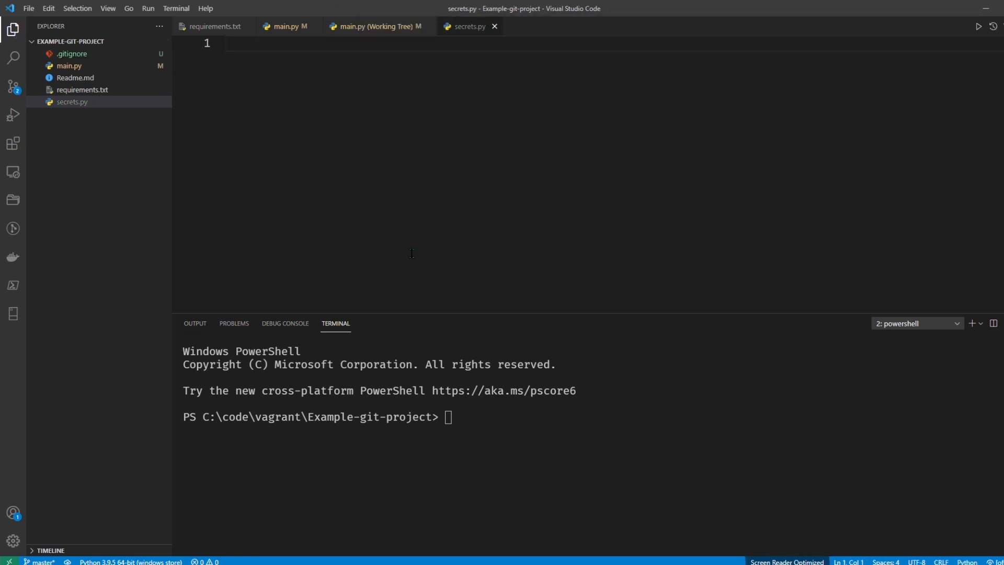
pyautogui.click(72, 54)
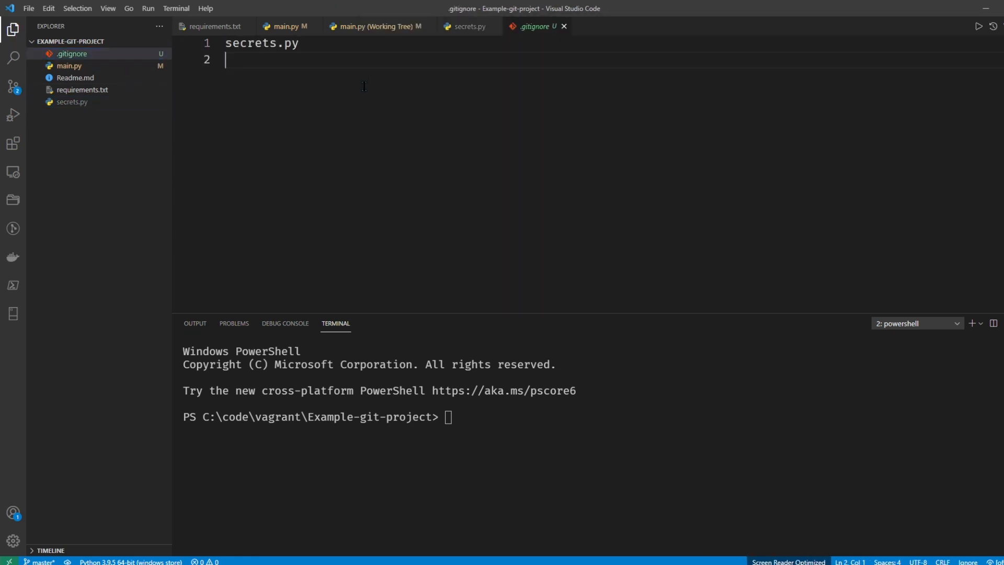